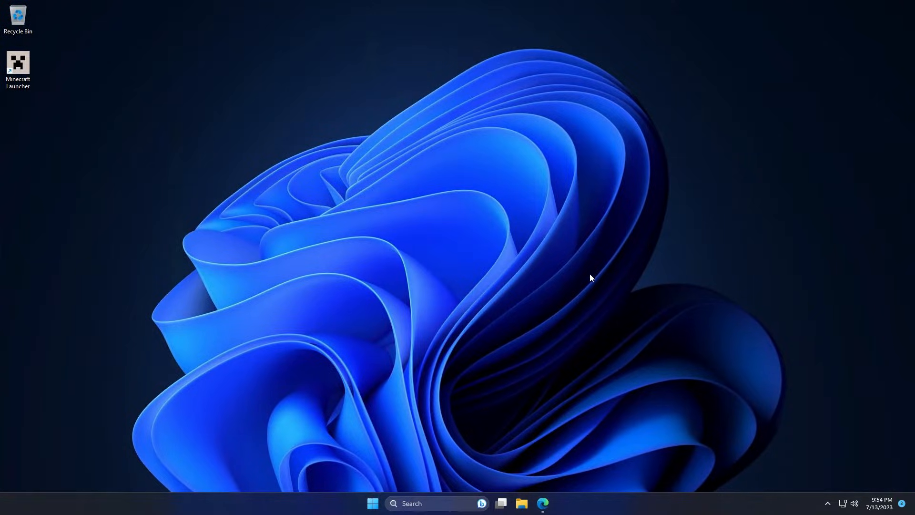
# Step: Download the Fabric installer for Windows (fabric-installer-0.11.2.exe) from the Fabric website in Edge
pyautogui.click(541, 503)
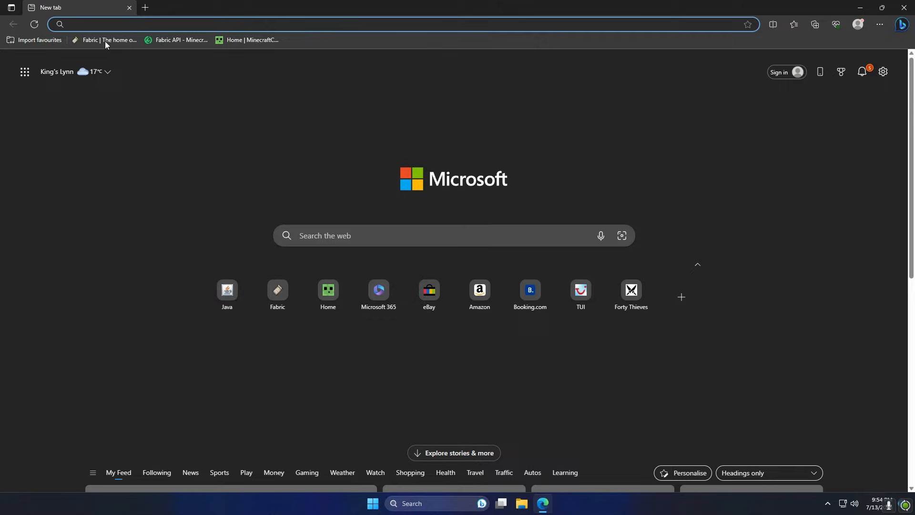
pyautogui.click(109, 40)
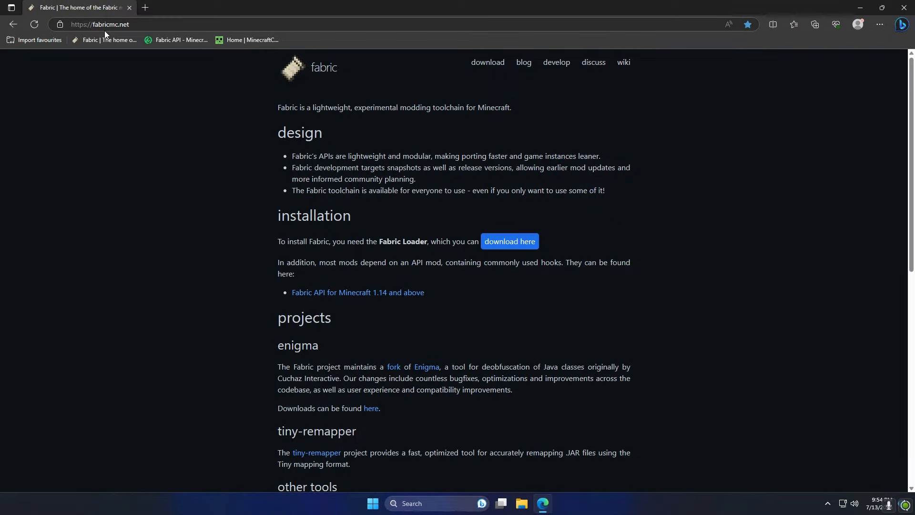
pyautogui.moveTo(174, 79)
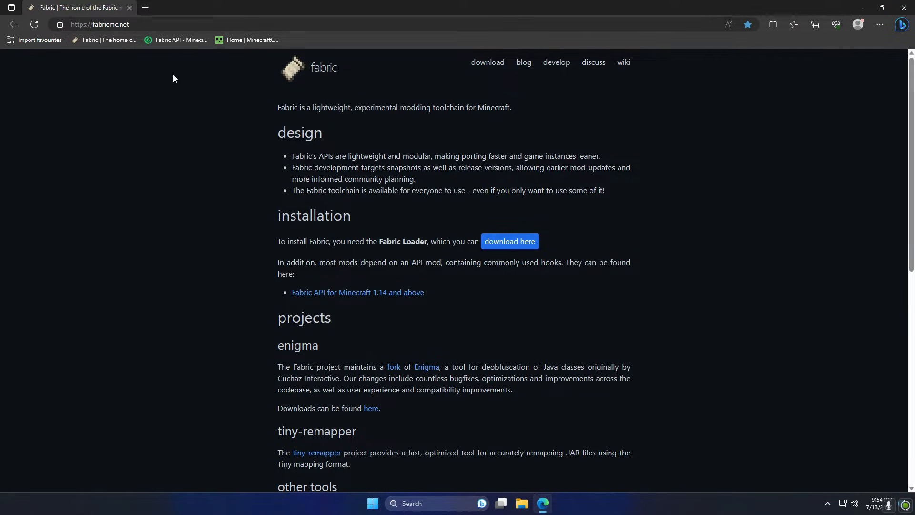
pyautogui.moveTo(486, 68)
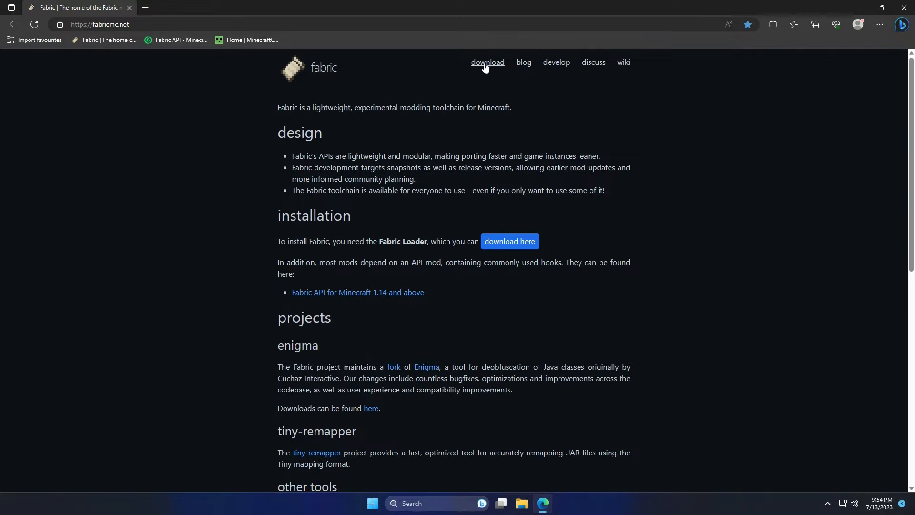
pyautogui.click(487, 62)
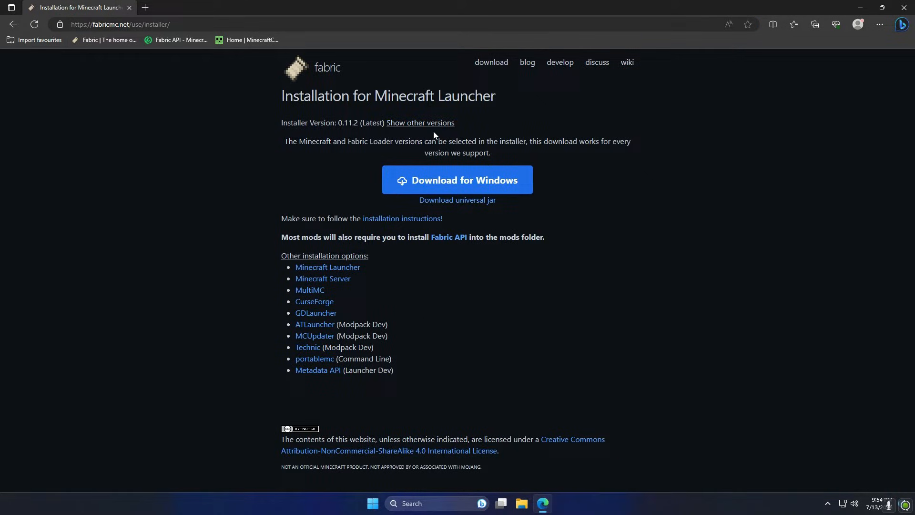
pyautogui.click(458, 180)
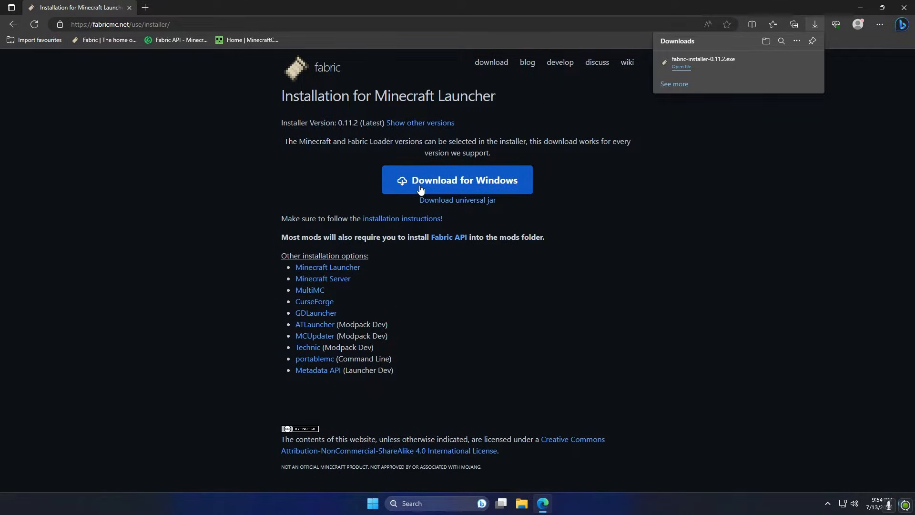
pyautogui.moveTo(461, 184)
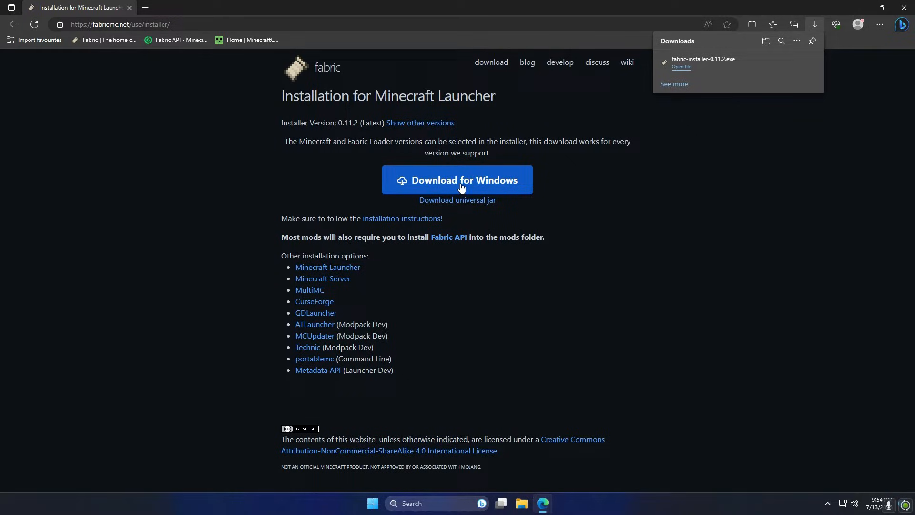
pyautogui.moveTo(688, 69)
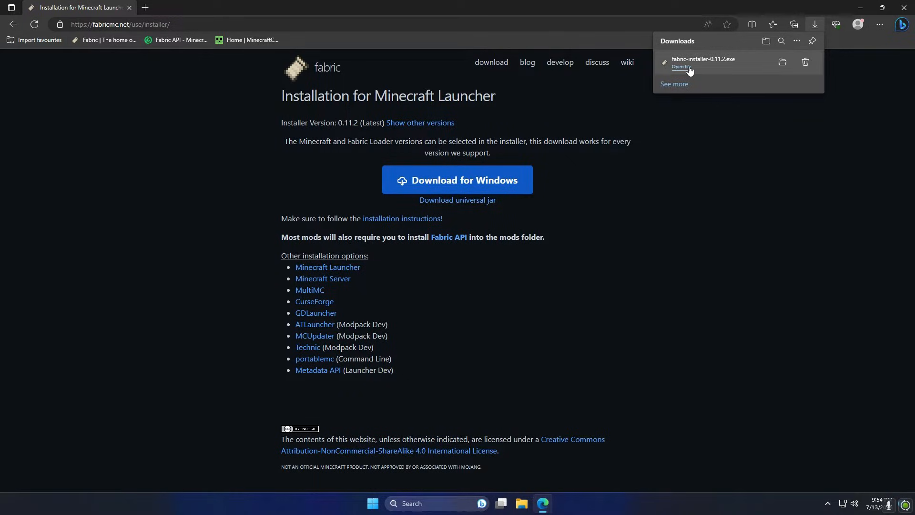
pyautogui.moveTo(685, 67)
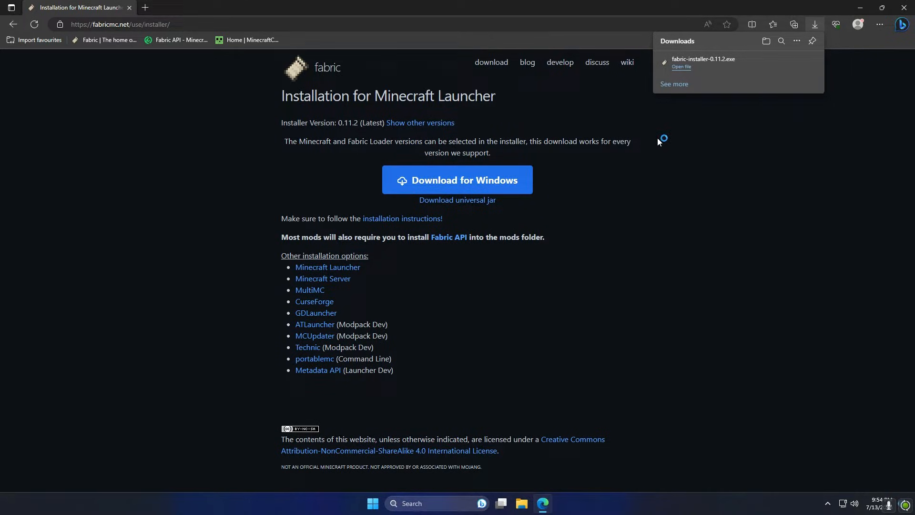
# Step: Run the installer to install Fabric Loader 0.14.21 for Minecraft 1.20.1, then dismiss the success message
pyautogui.click(681, 66)
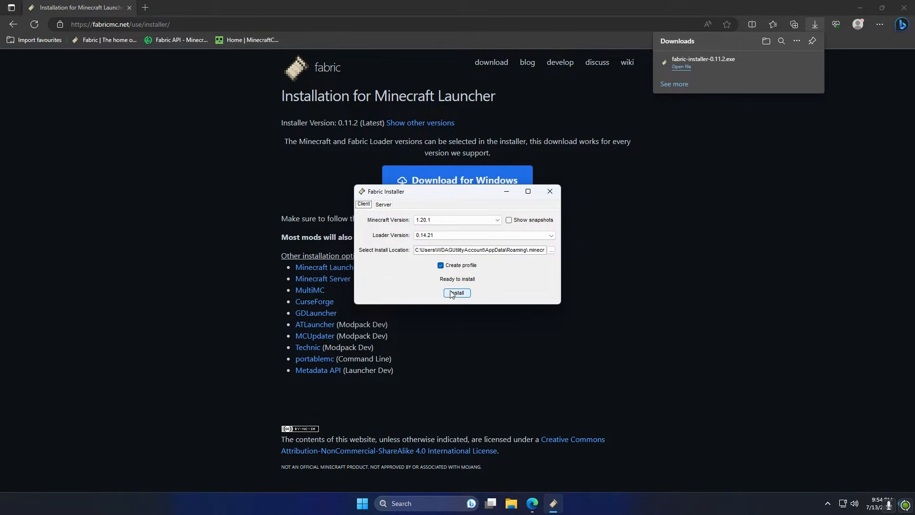
pyautogui.click(457, 293)
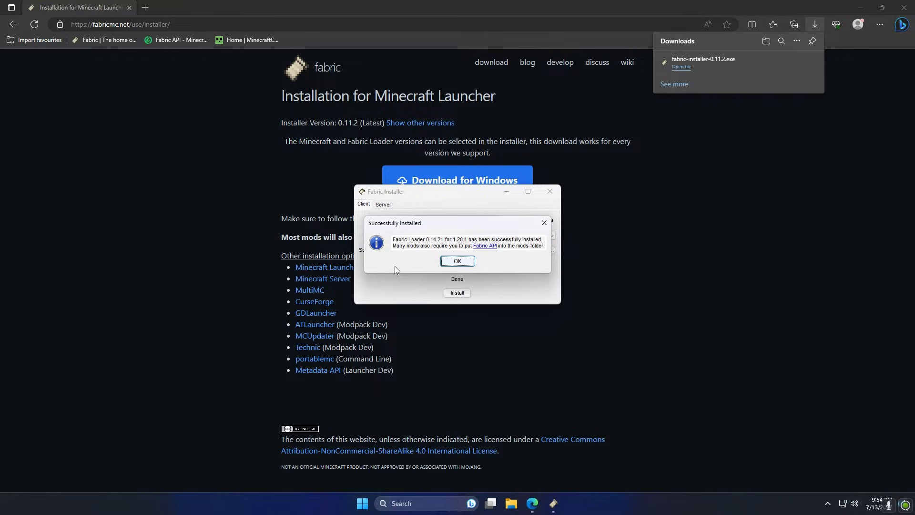
pyautogui.moveTo(422, 259)
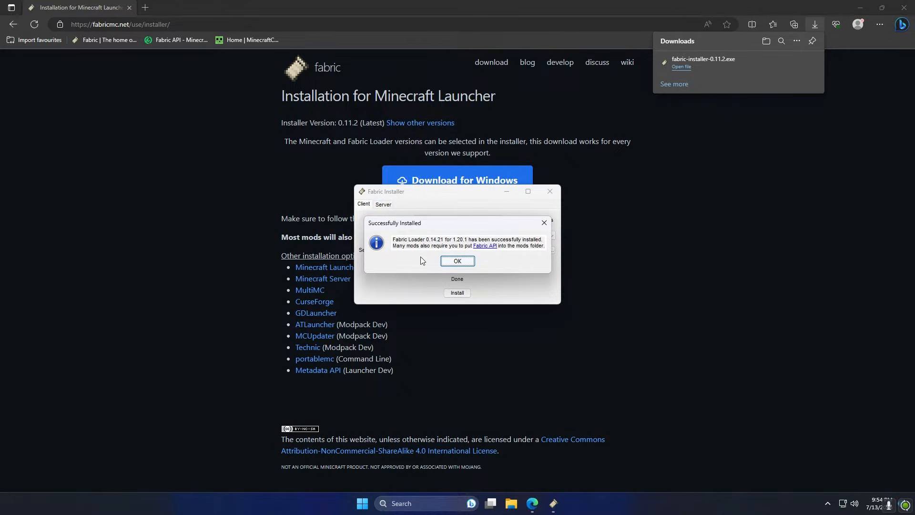
pyautogui.click(457, 261)
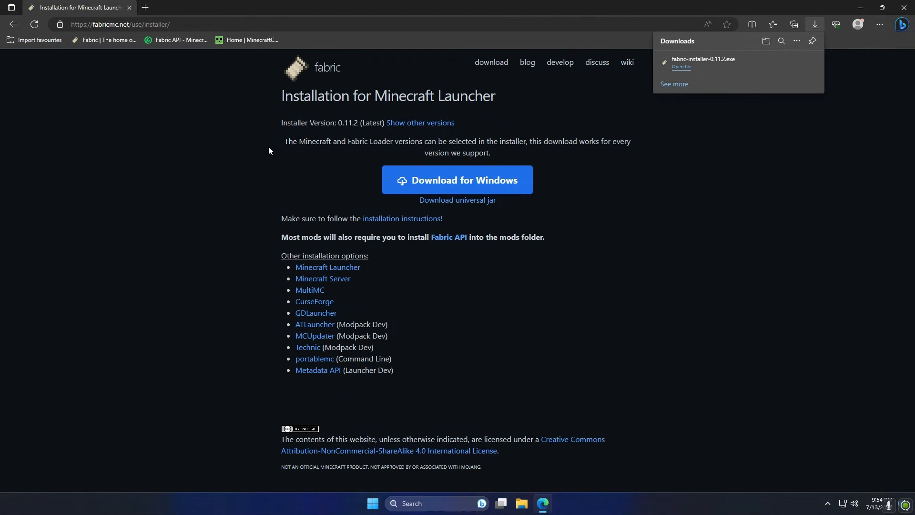
pyautogui.moveTo(168, 77)
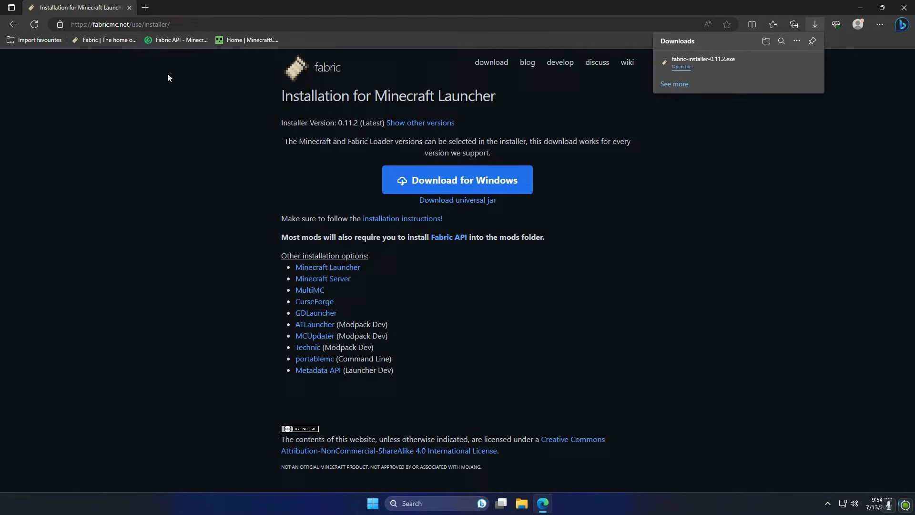
pyautogui.moveTo(170, 48)
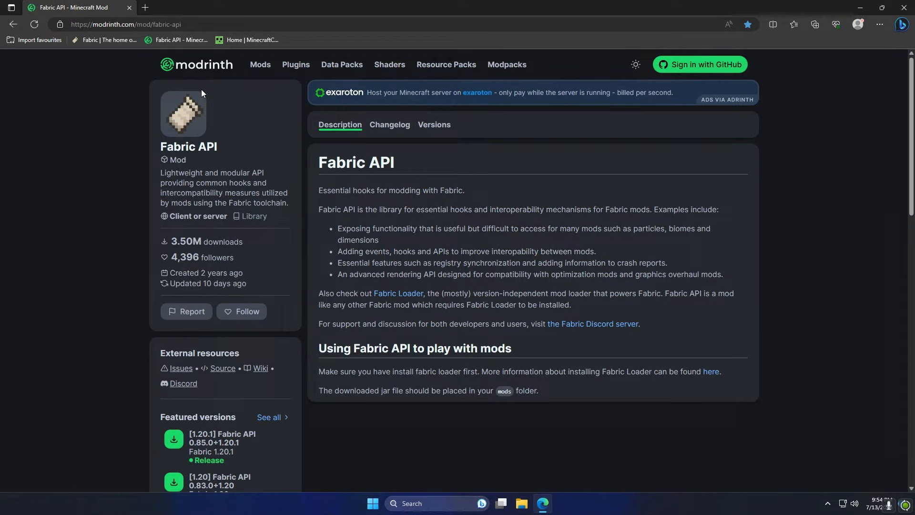
# Step: Filter Fabric API versions to 1.20.1, download 0.85.0+1.20.1, and keep the file
pyautogui.click(434, 124)
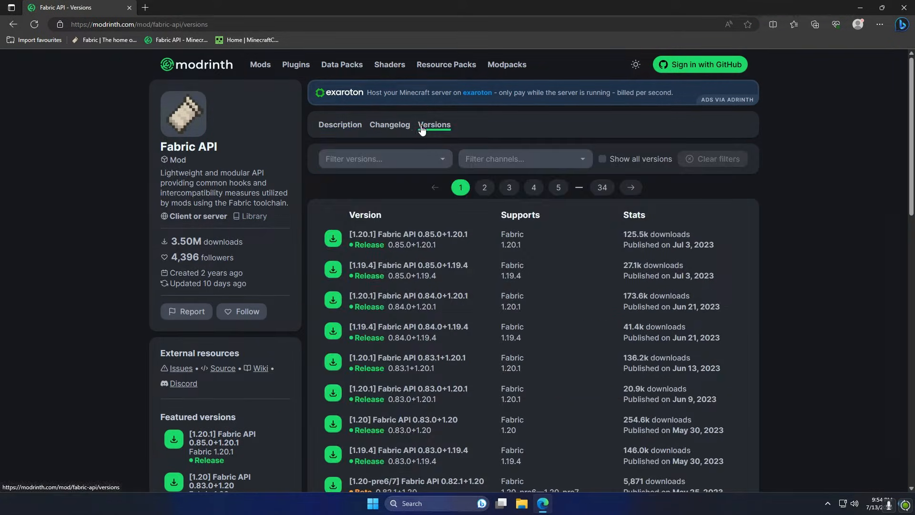
pyautogui.click(385, 159)
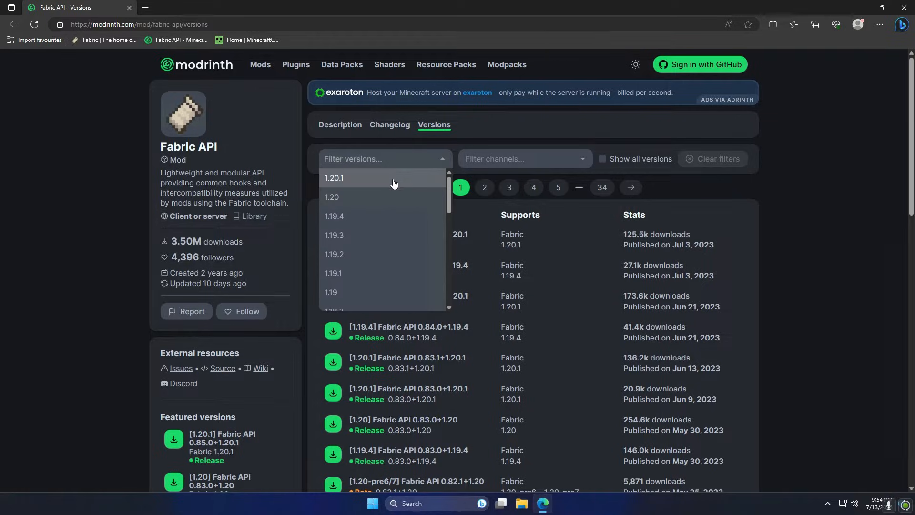
pyautogui.moveTo(340, 182)
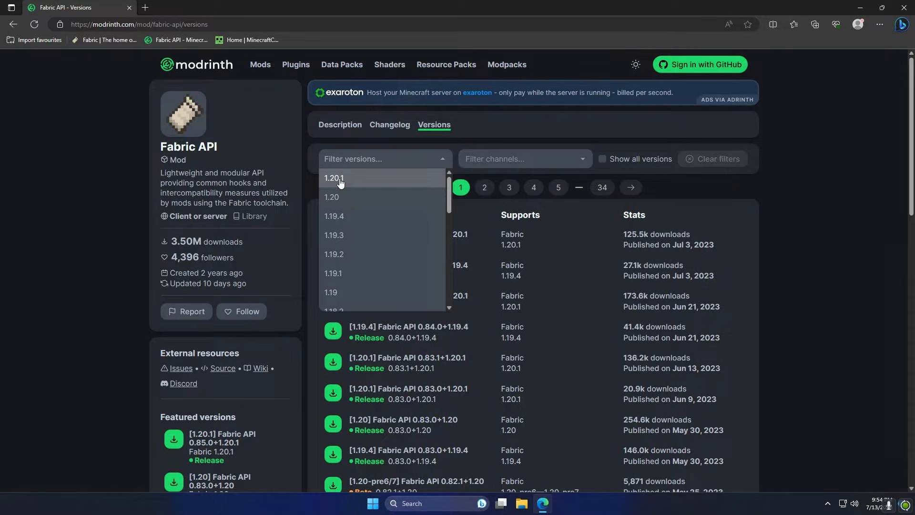
pyautogui.click(333, 177)
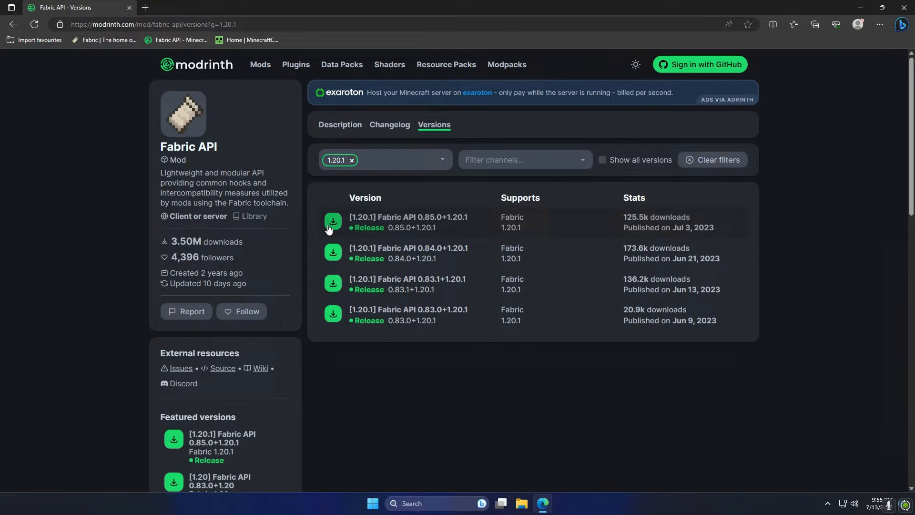
pyautogui.click(332, 222)
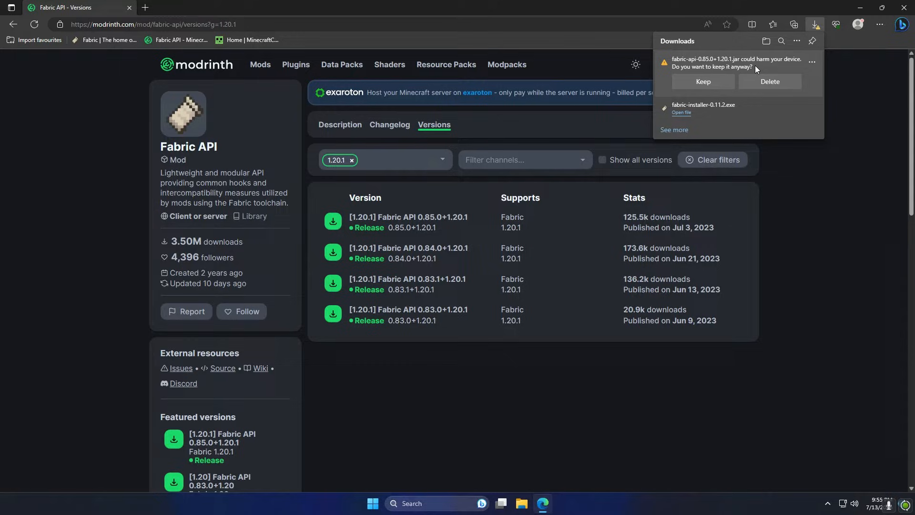
pyautogui.moveTo(745, 75)
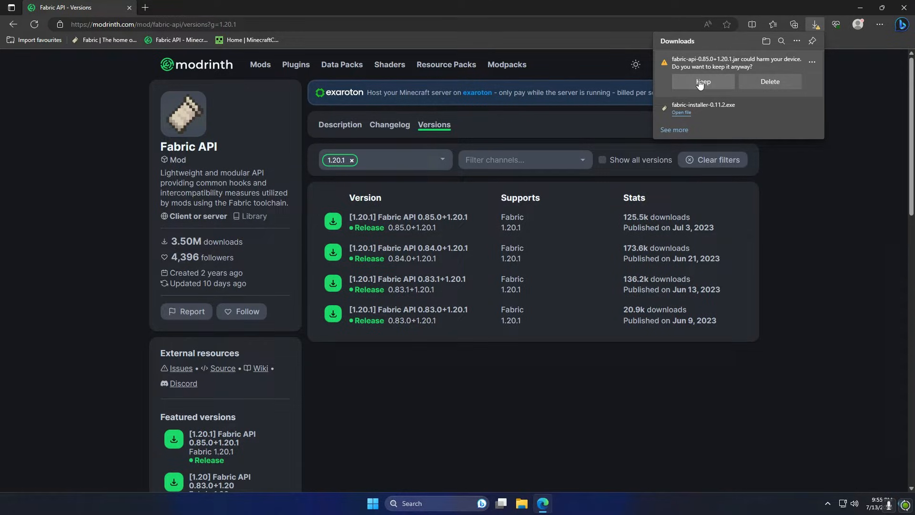
pyautogui.click(703, 82)
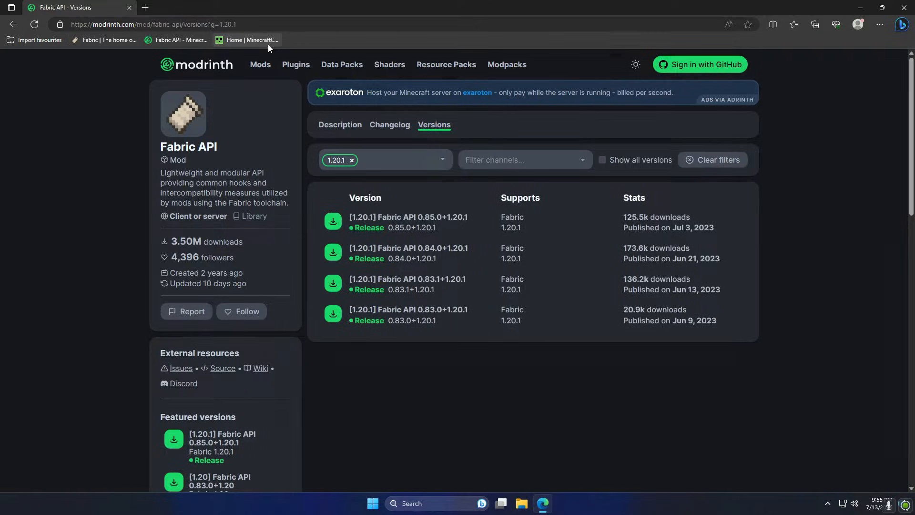
# Step: Download the MinecraftCapes Fabric mod build for 1.20.1 and keep the file
pyautogui.click(251, 40)
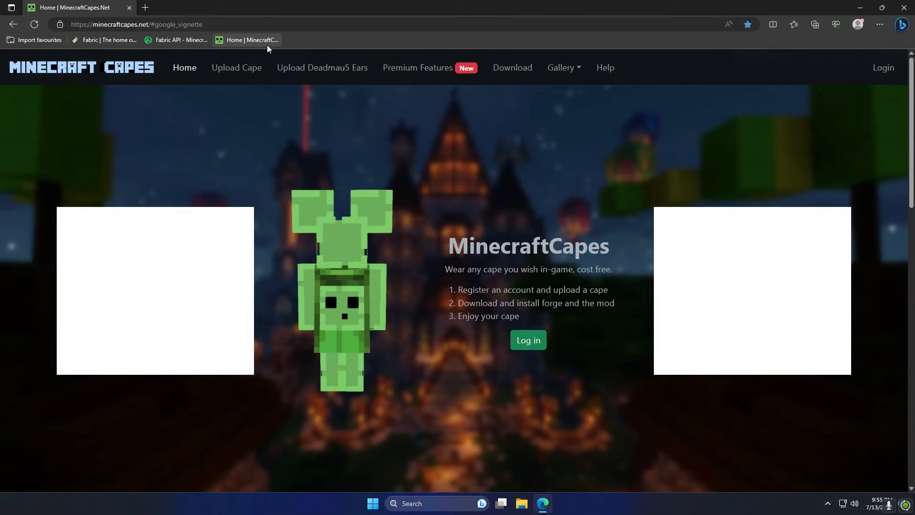
pyautogui.click(512, 67)
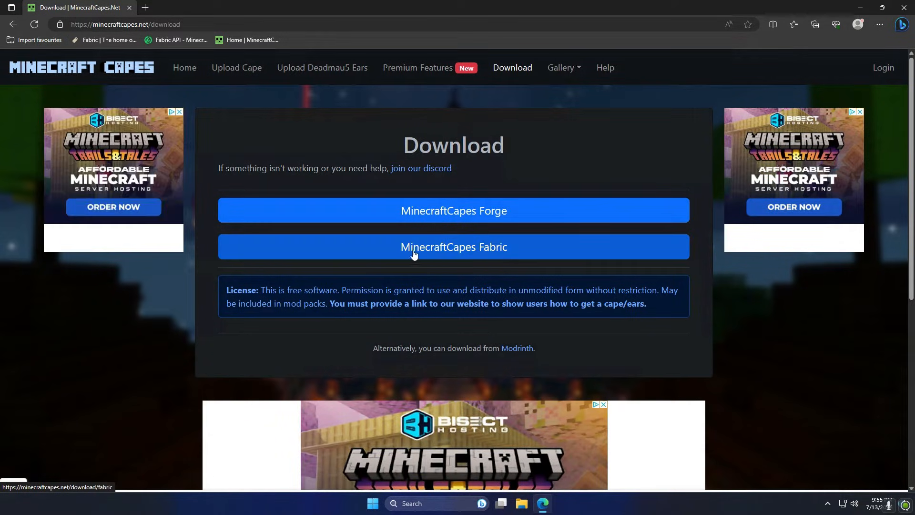
pyautogui.moveTo(489, 253)
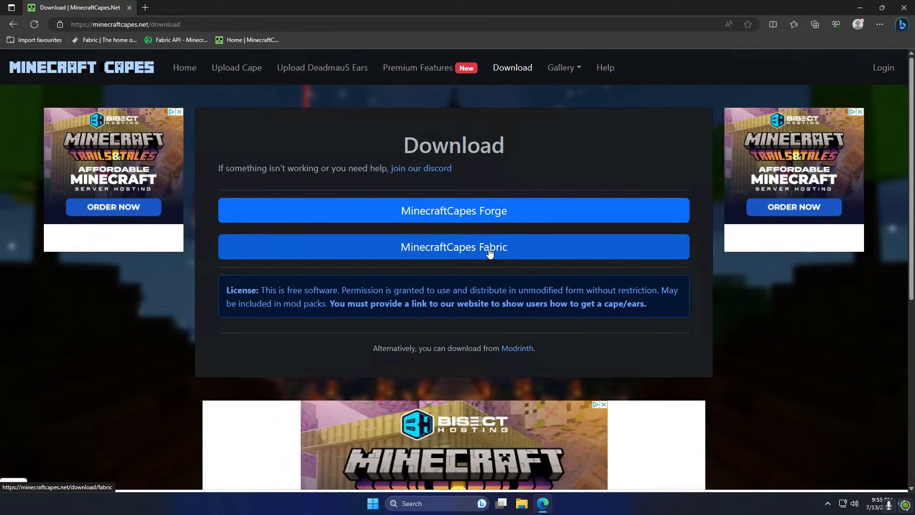
pyautogui.click(454, 247)
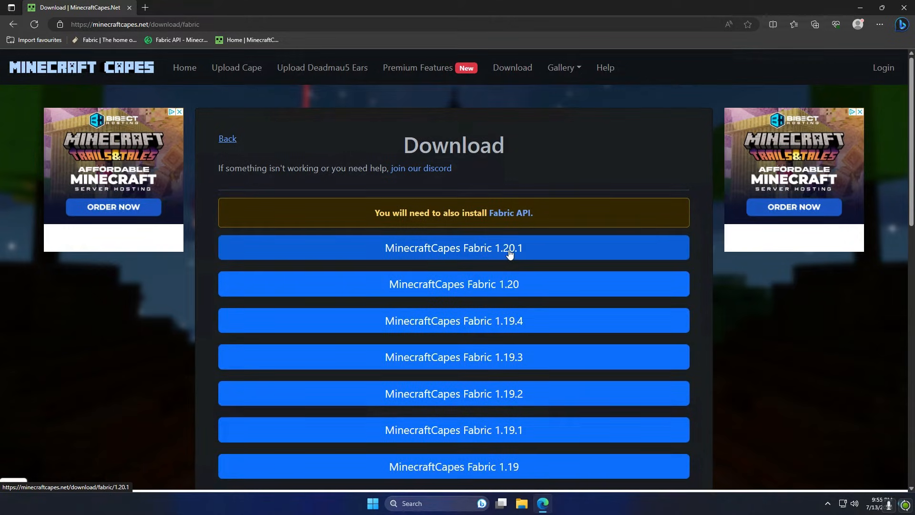
pyautogui.click(454, 248)
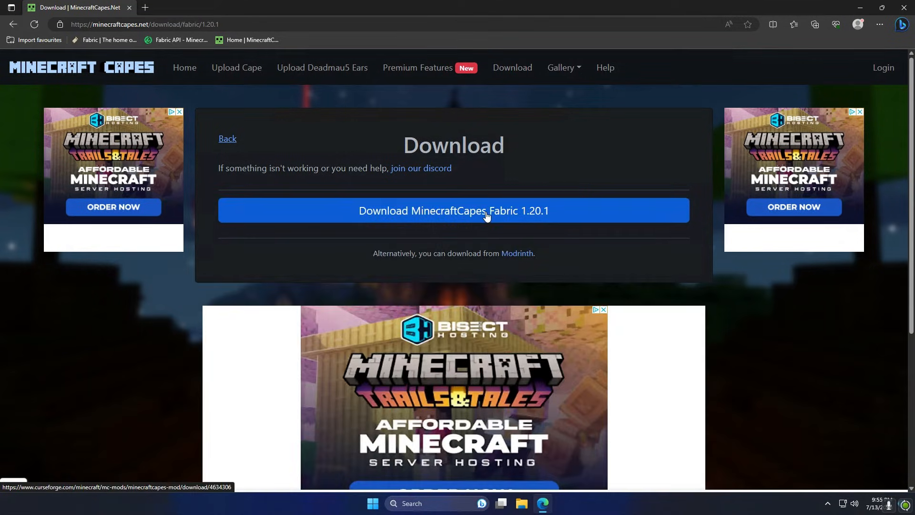
pyautogui.click(454, 210)
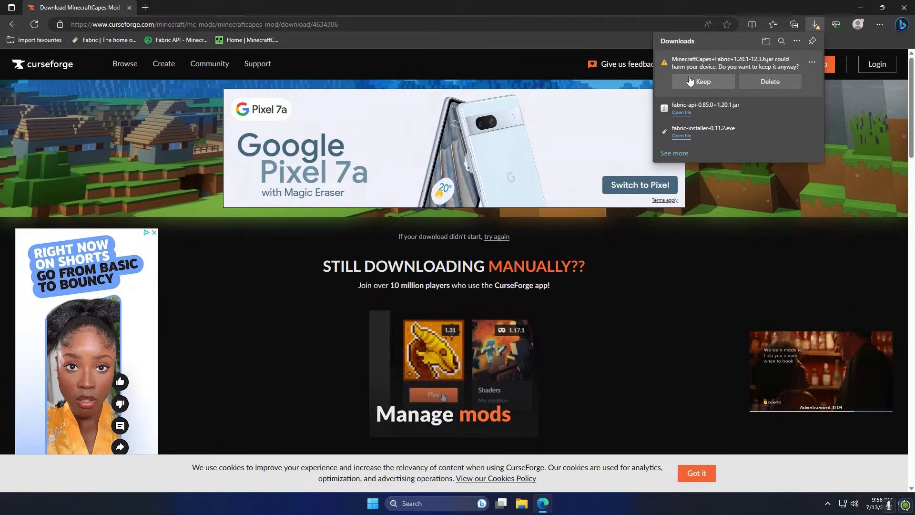
pyautogui.click(703, 81)
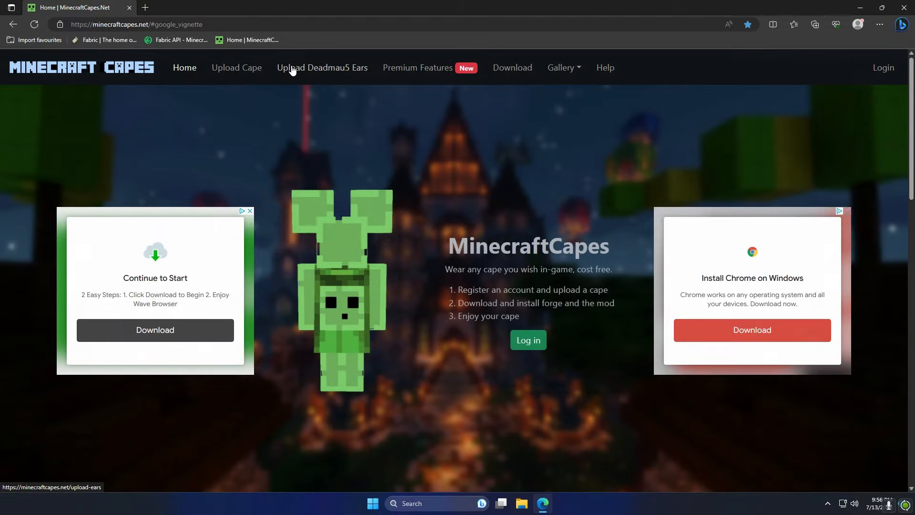
# Step: Log in to MinecraftCapes with a Microsoft account from the upload page
pyautogui.click(528, 340)
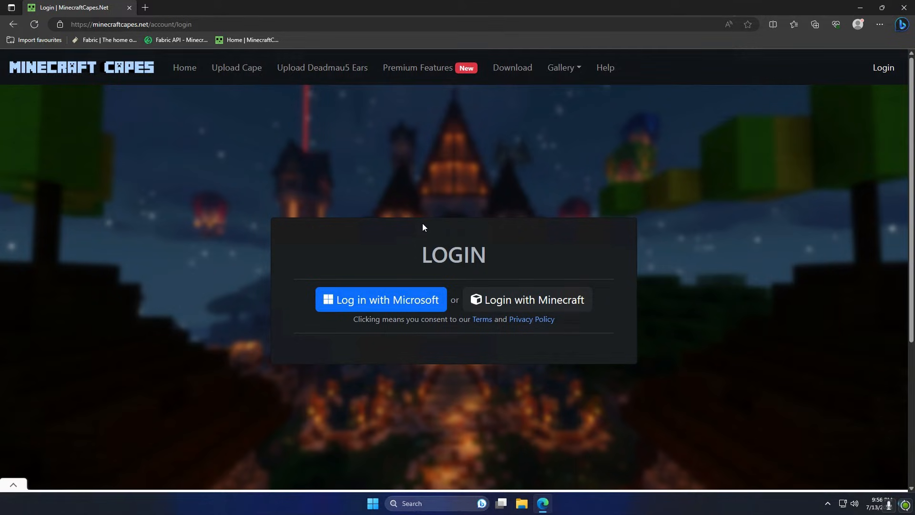
pyautogui.moveTo(440, 299)
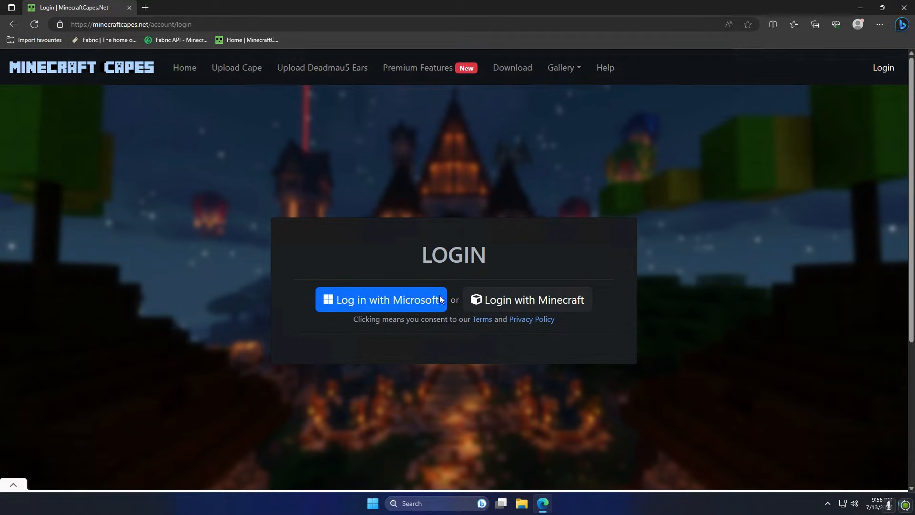
pyautogui.moveTo(457, 287)
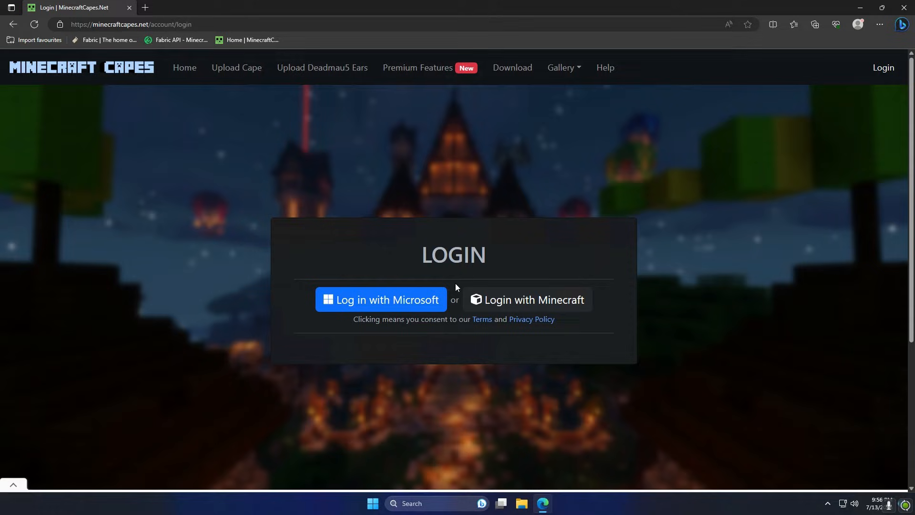
pyautogui.moveTo(427, 268)
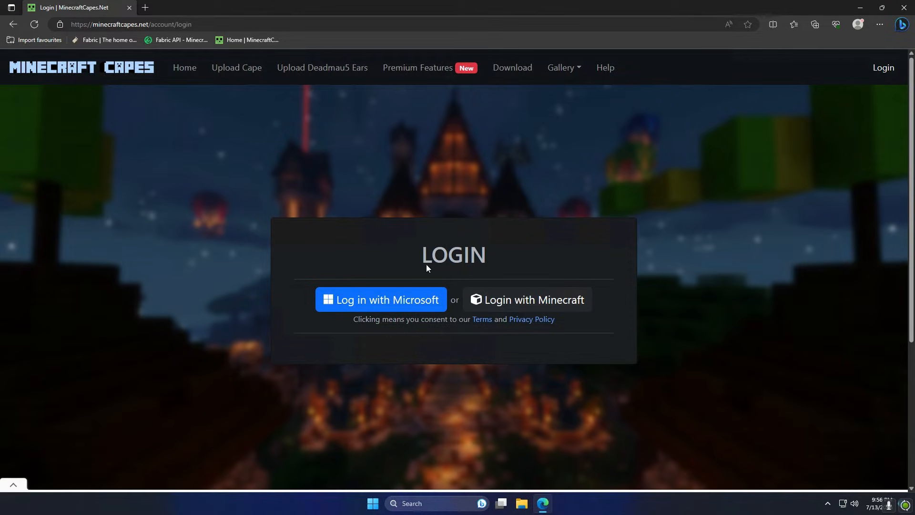
pyautogui.moveTo(418, 291)
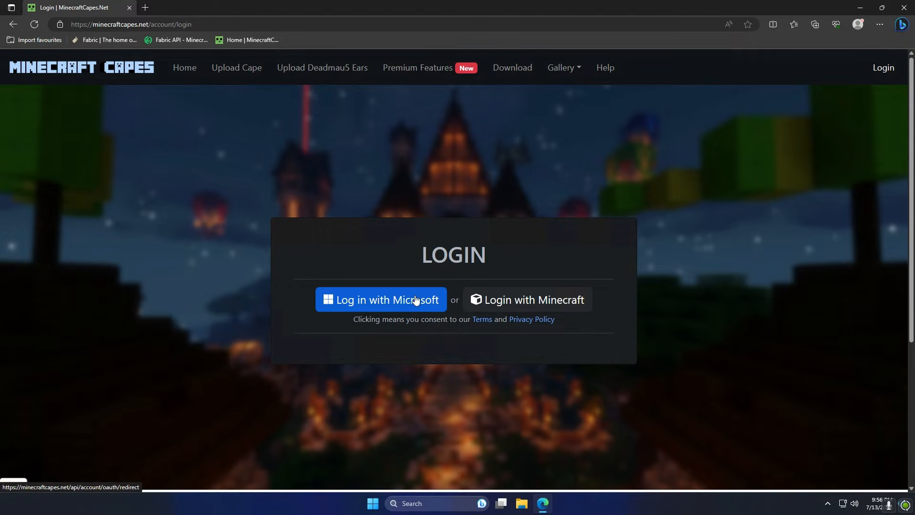
pyautogui.click(380, 300)
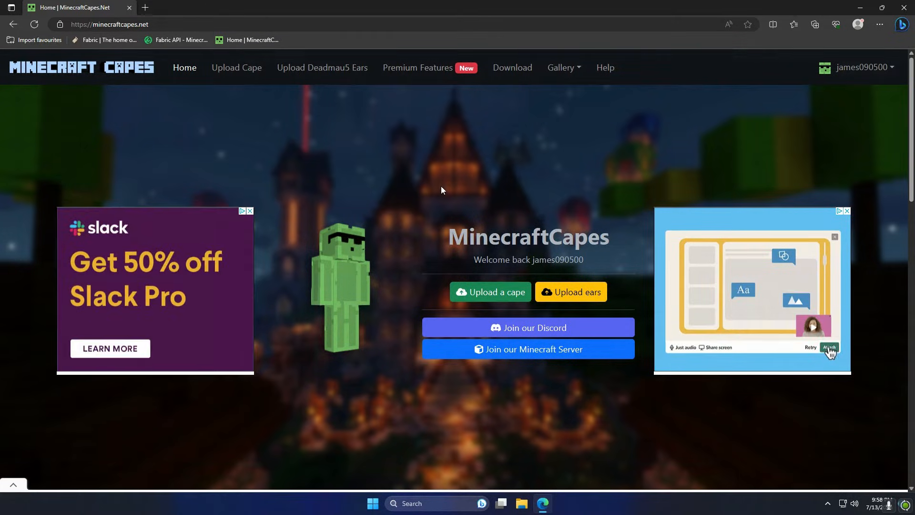
# Step: Download the MINECON 2011 cape image (2011.png) from the MINECON Capes gallery
pyautogui.click(561, 67)
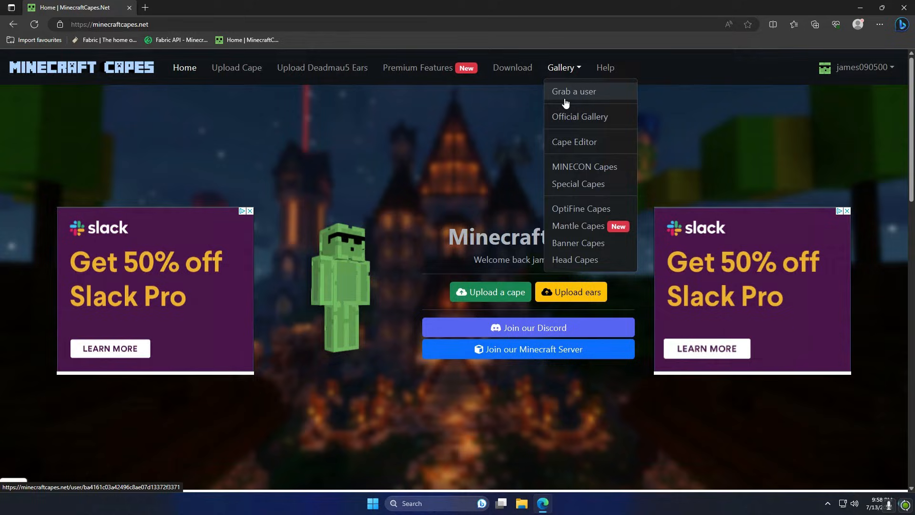
pyautogui.click(585, 167)
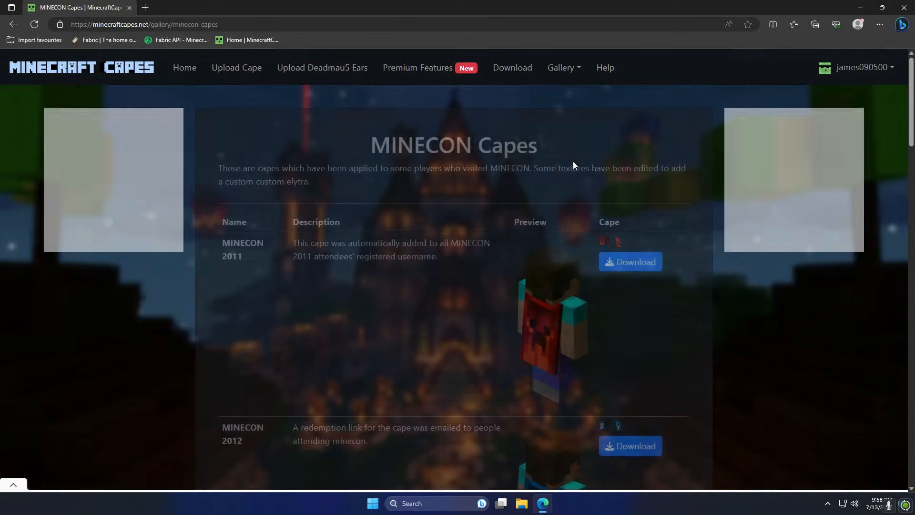
pyautogui.scroll(-3)
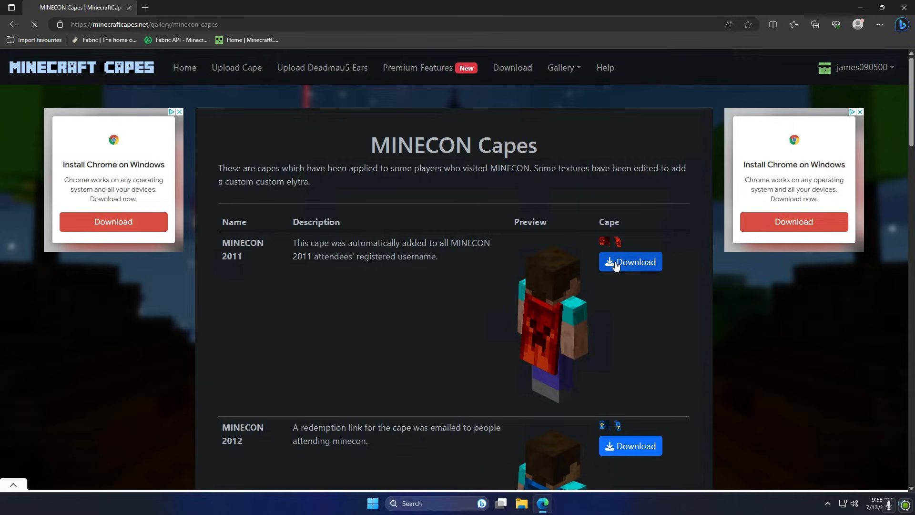
pyautogui.click(630, 262)
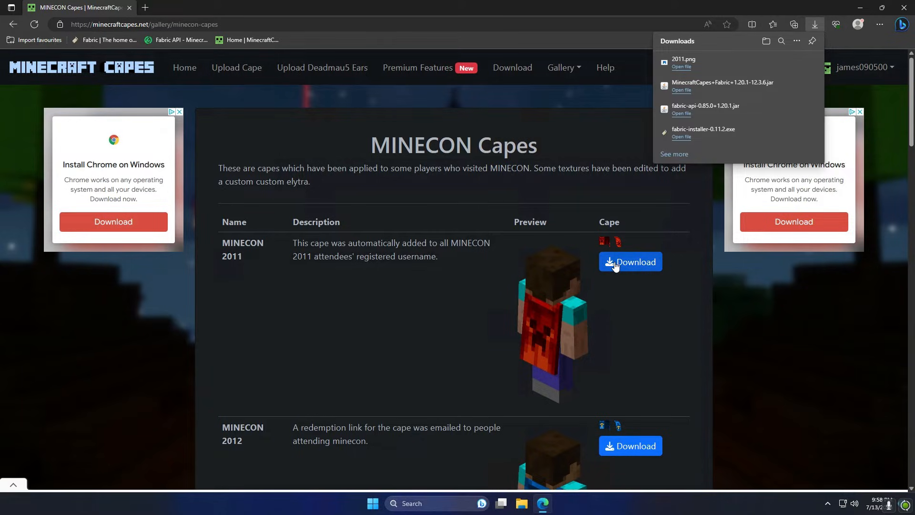
pyautogui.click(411, 186)
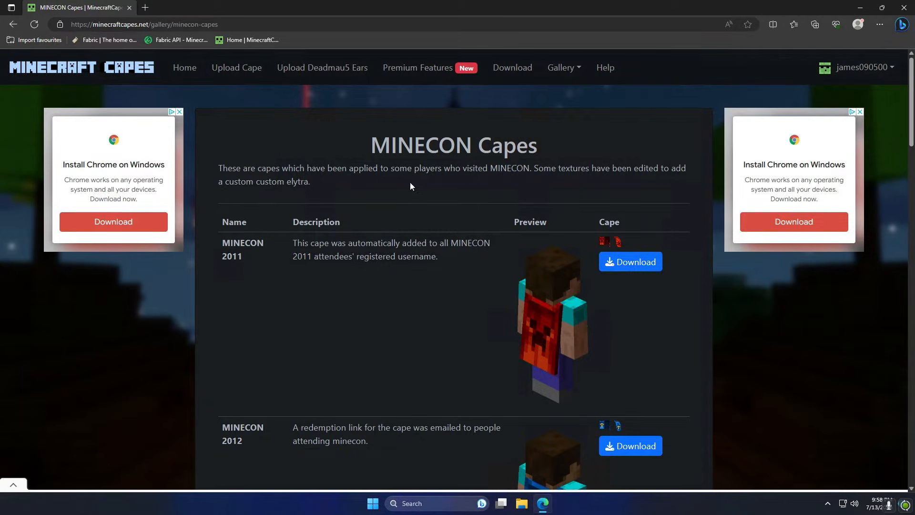
pyautogui.moveTo(239, 73)
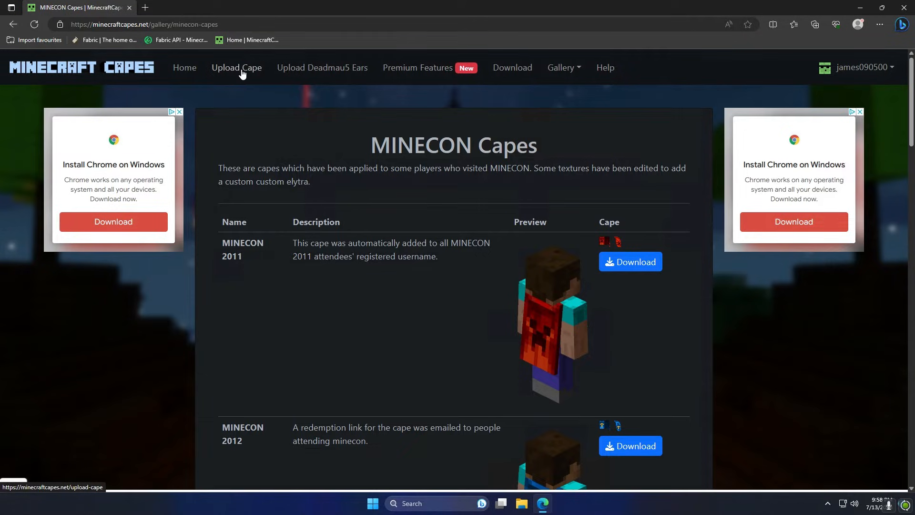
# Step: Upload 2011.png from Downloads as the cape and check the character preview
pyautogui.click(236, 67)
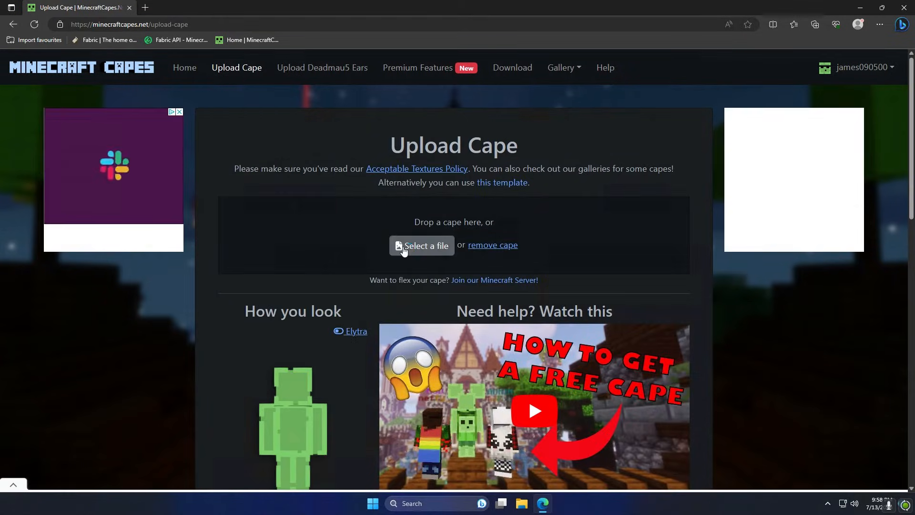
pyautogui.click(421, 246)
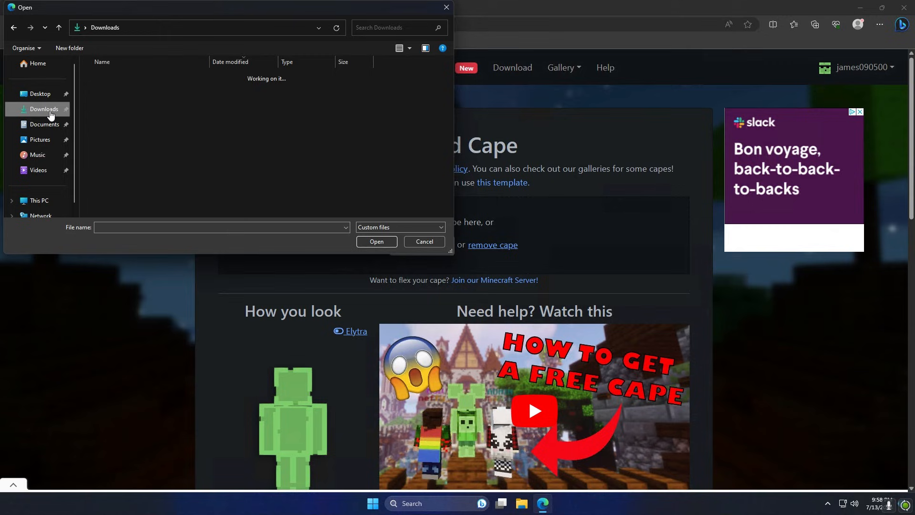
pyautogui.click(102, 90)
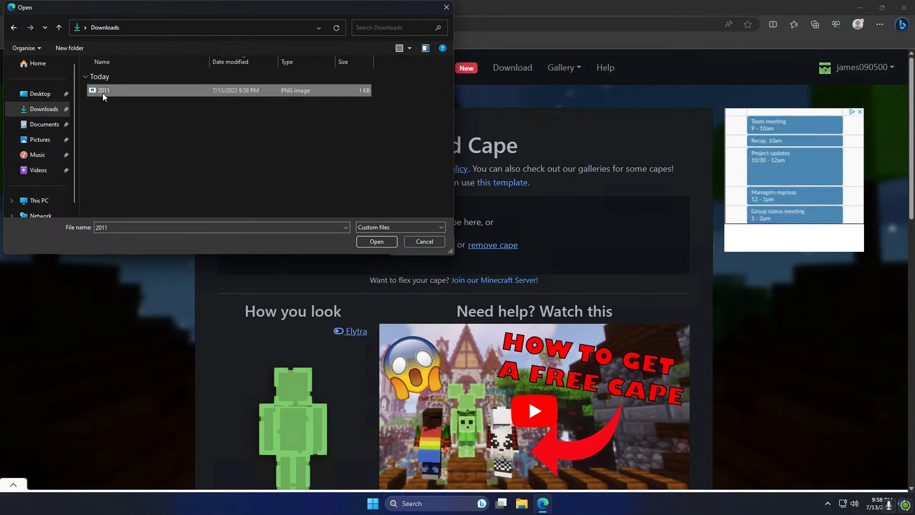
pyautogui.click(376, 241)
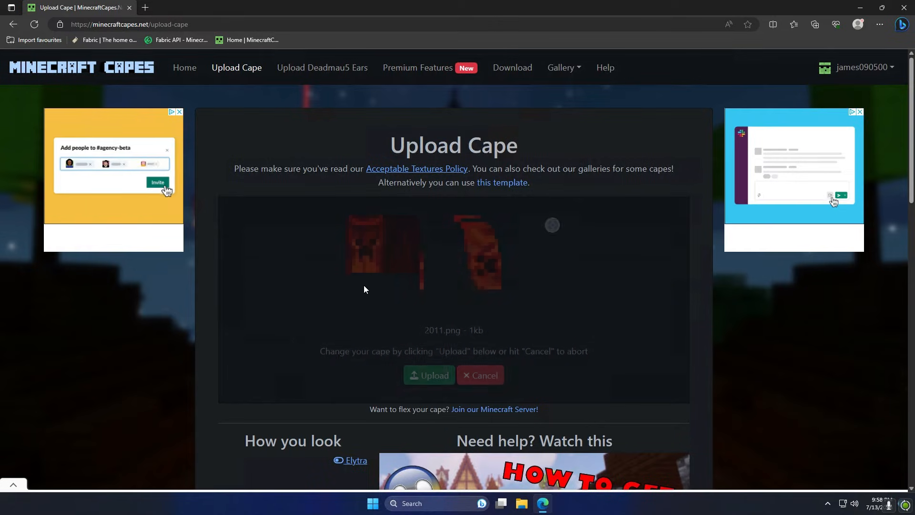
pyautogui.scroll(-3)
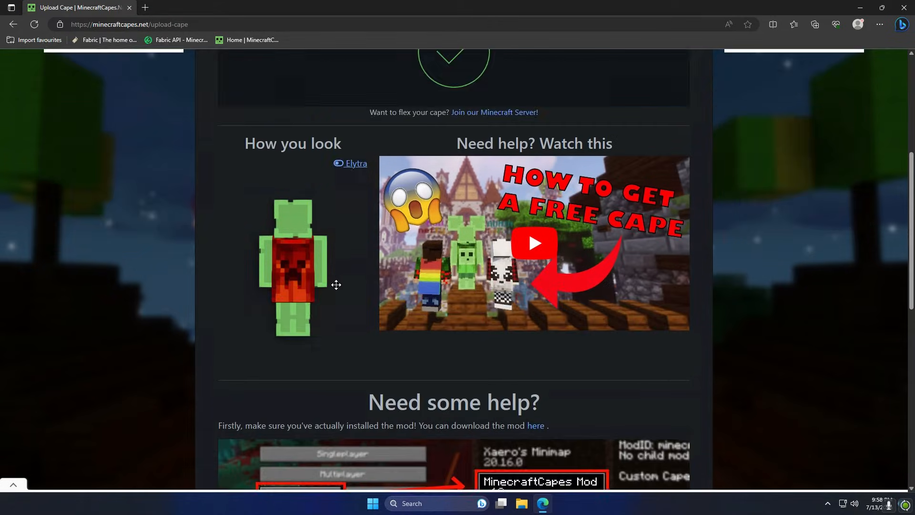
pyautogui.scroll(-3)
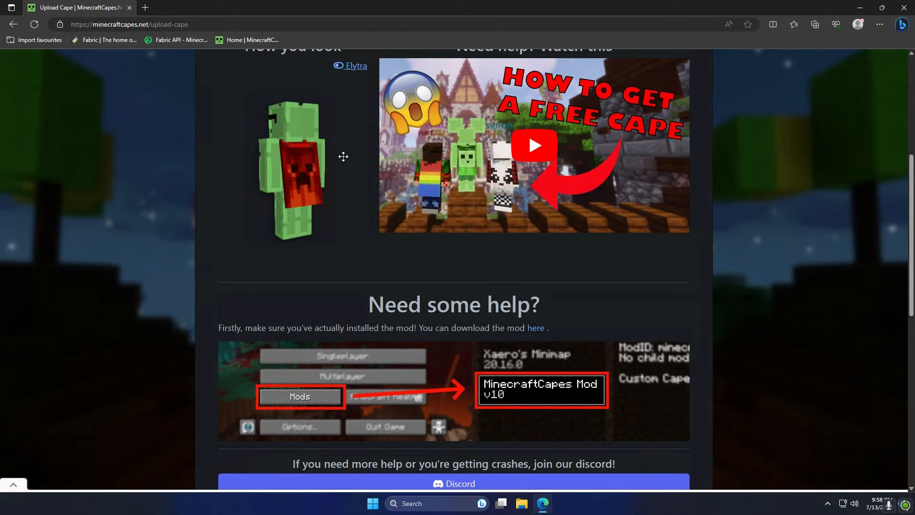
pyautogui.scroll(3)
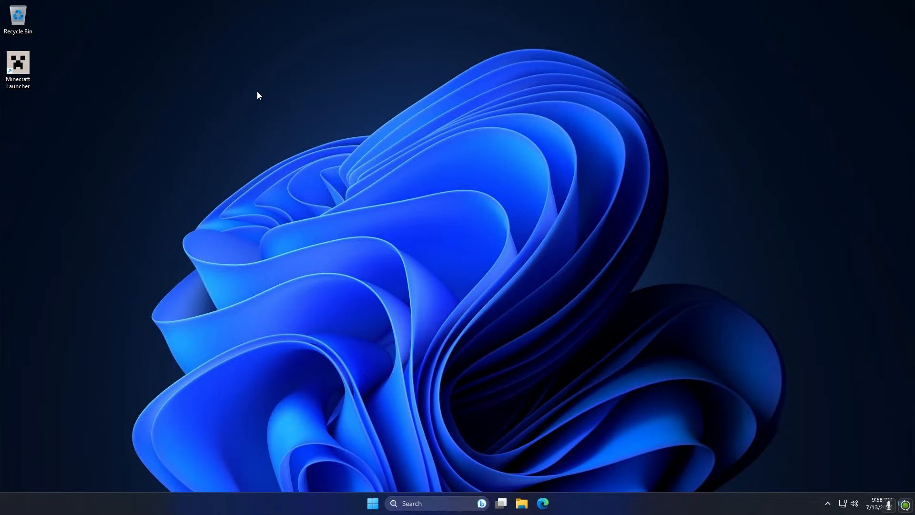
pyautogui.moveTo(275, 137)
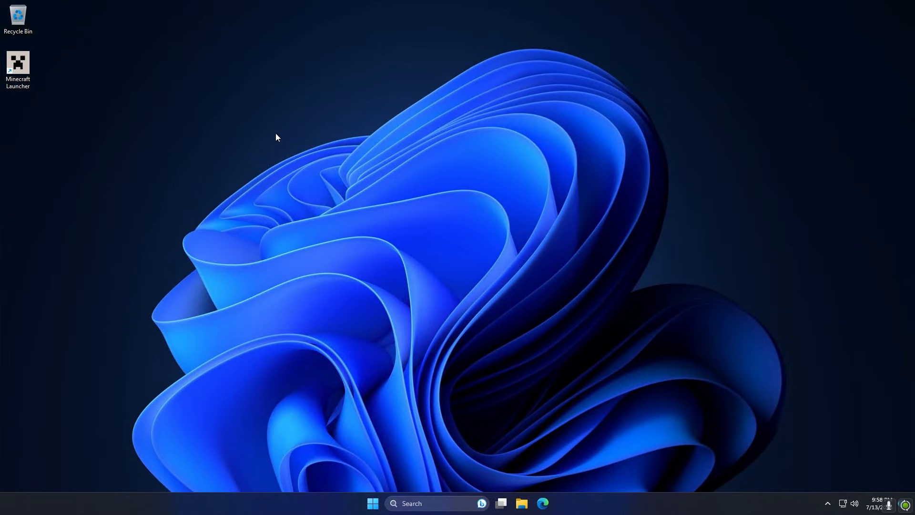
# Step: Open File Explorer on the Downloads folder
pyautogui.click(521, 503)
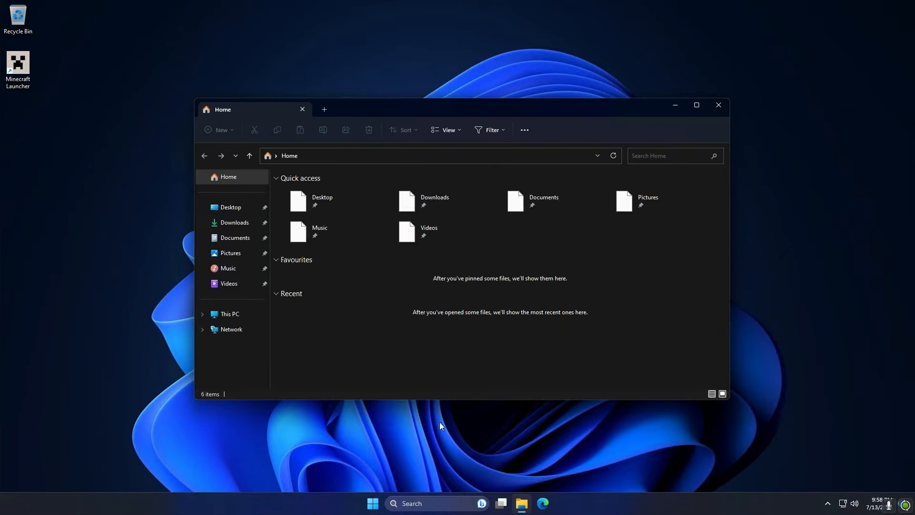
pyautogui.click(234, 223)
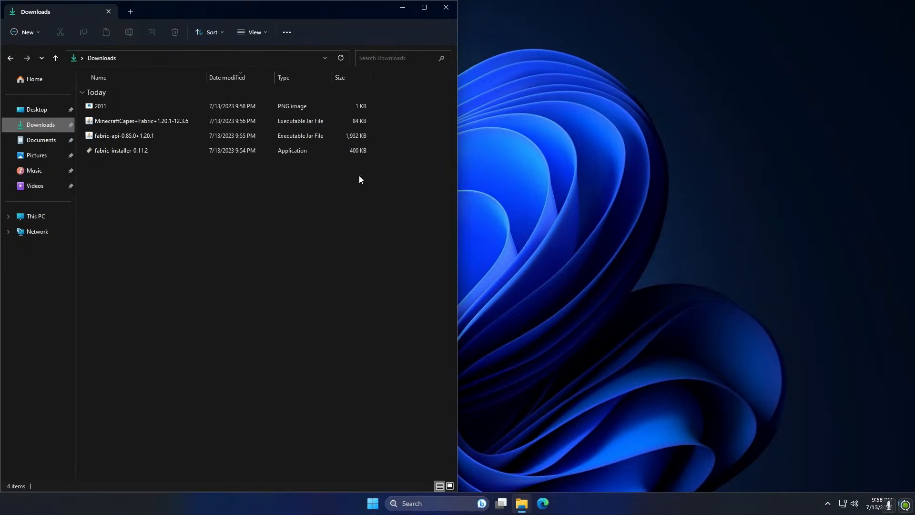
pyautogui.moveTo(509, 203)
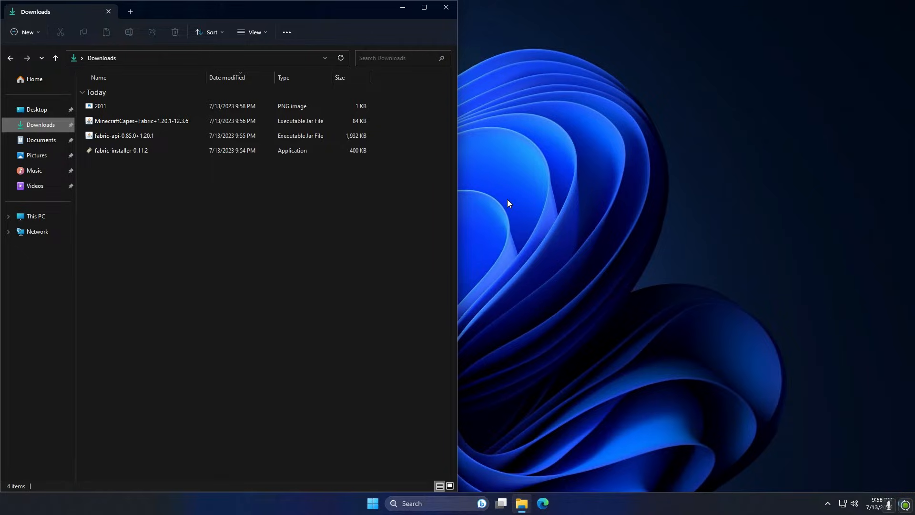
pyautogui.moveTo(394, 398)
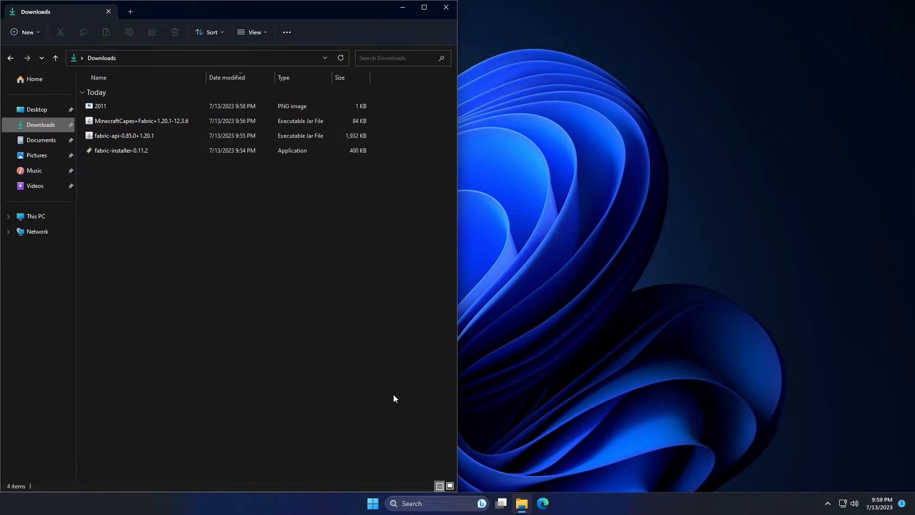
pyautogui.moveTo(372, 503)
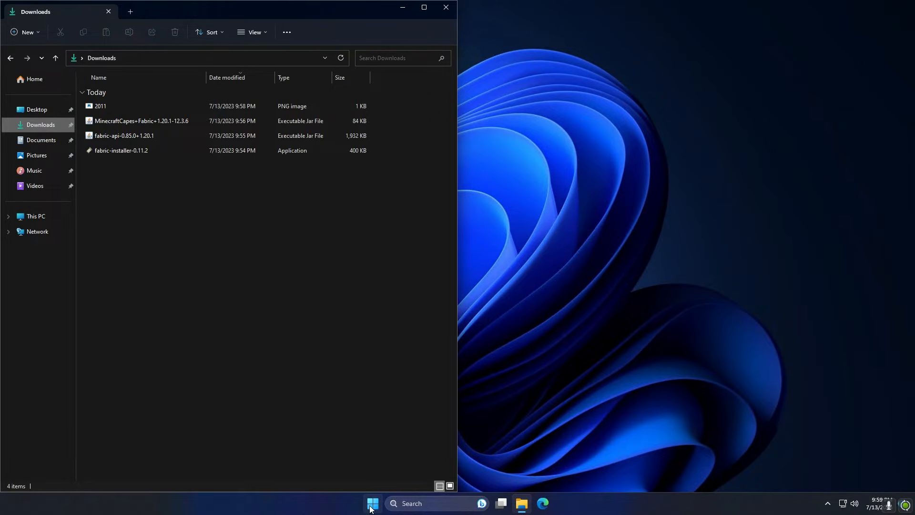
# Step: Run %appdata% from the Run dialog to open the Roaming folder
pyautogui.rightClick(372, 503)
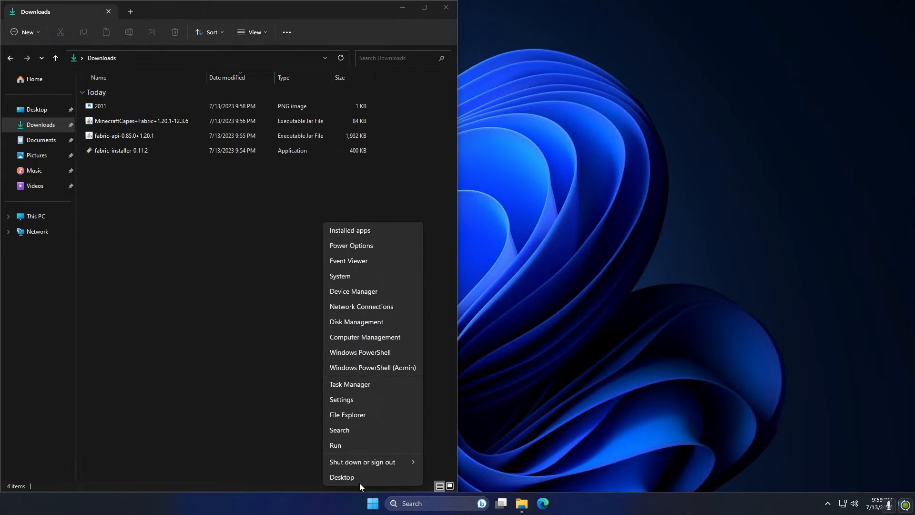
pyautogui.click(335, 445)
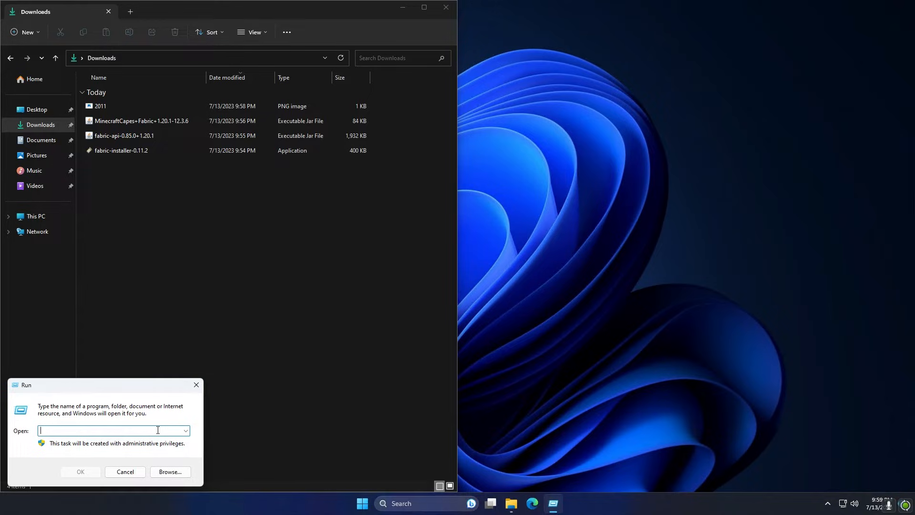
pyautogui.write('%')
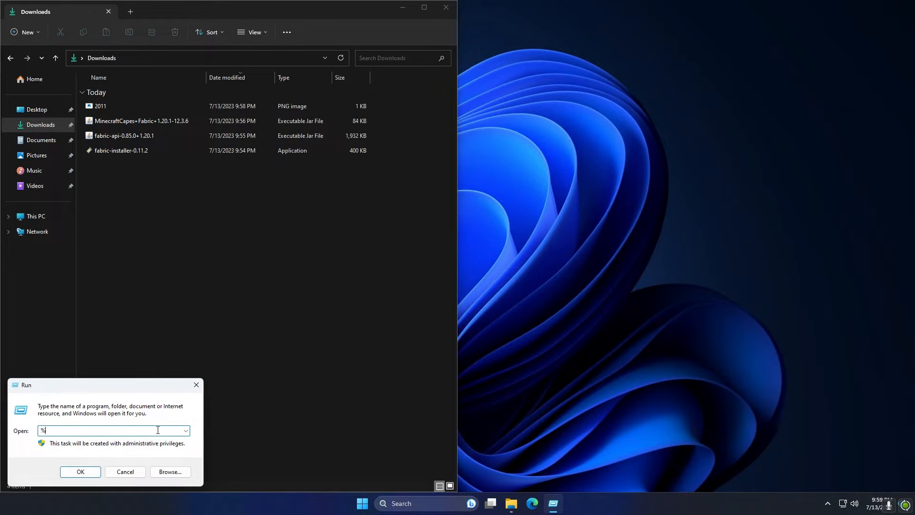
pyautogui.write('appdata%')
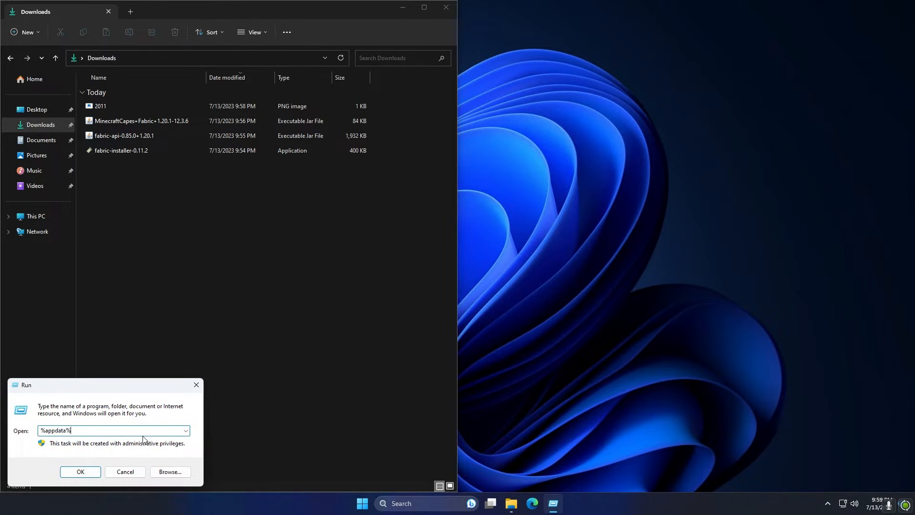
pyautogui.click(80, 471)
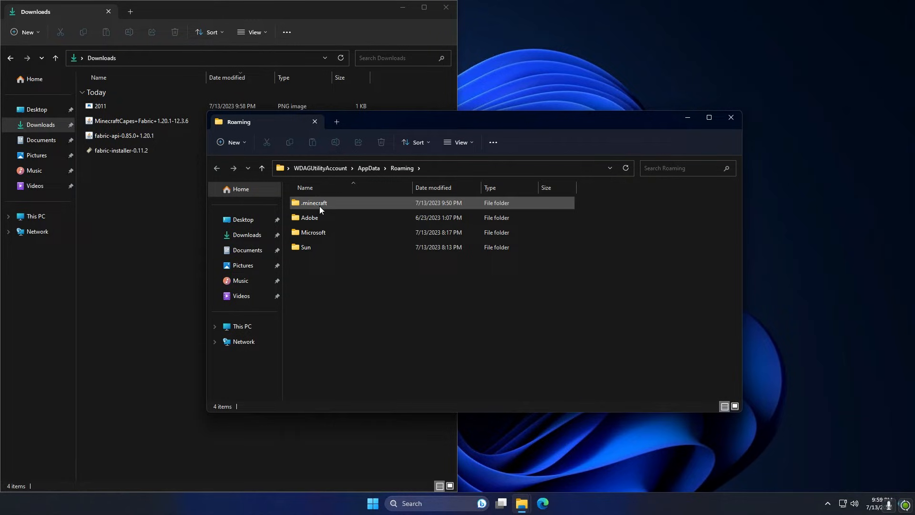
# Step: Open .minecraft and create a new folder named 'mods' inside it
pyautogui.doubleClick(313, 203)
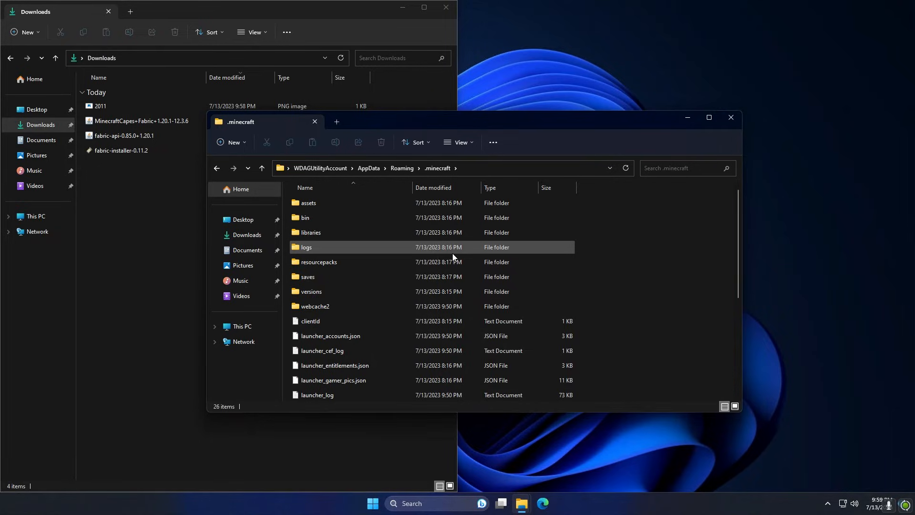
pyautogui.moveTo(453, 255)
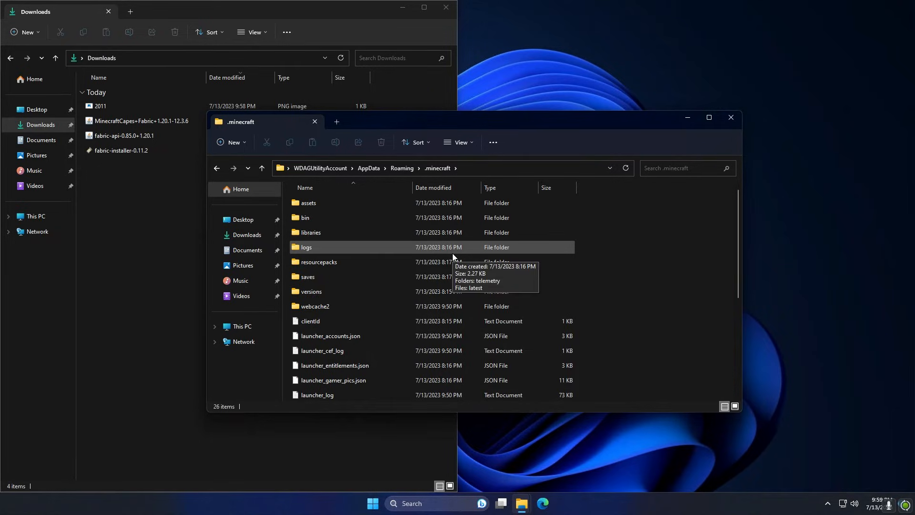
pyautogui.moveTo(622, 267)
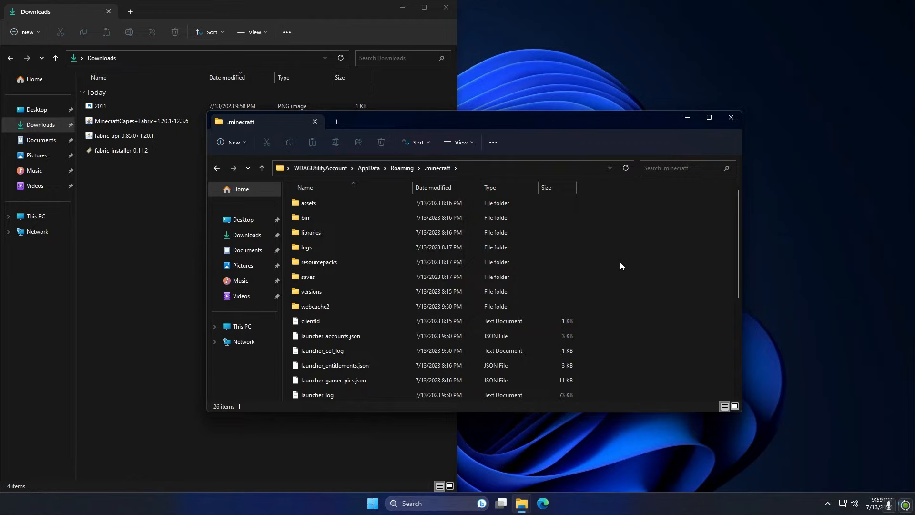
pyautogui.rightClick(621, 266)
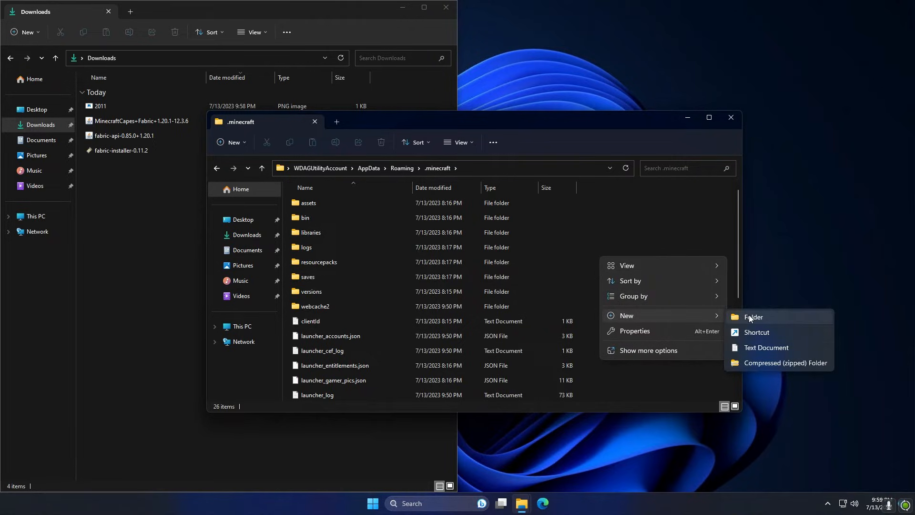
pyautogui.click(752, 316)
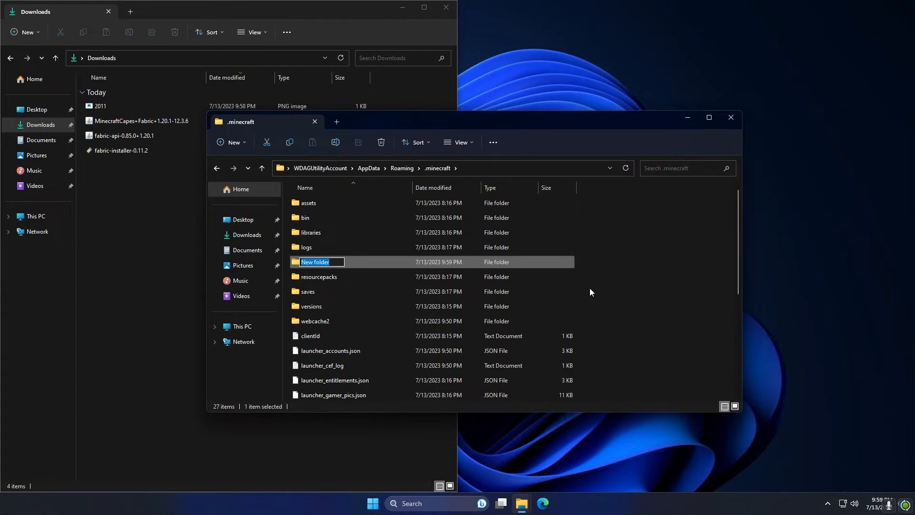
pyautogui.write('mods')
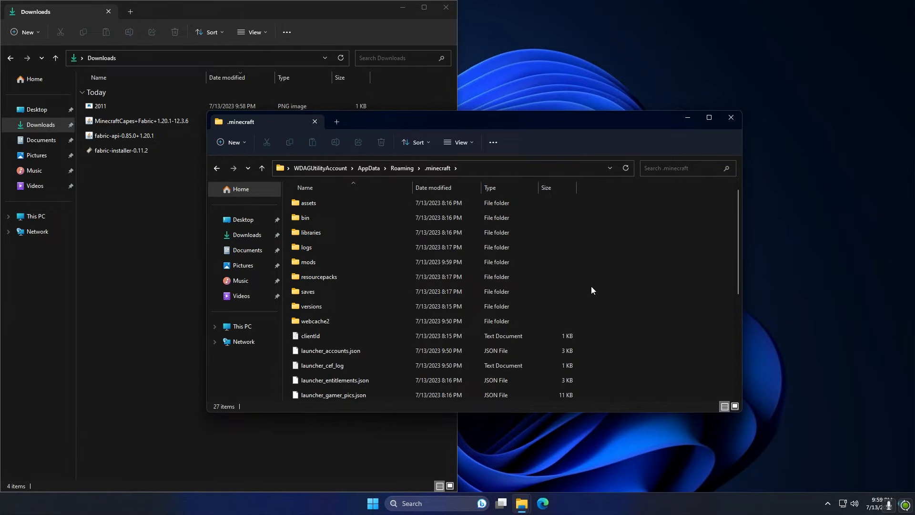
pyautogui.moveTo(308, 262)
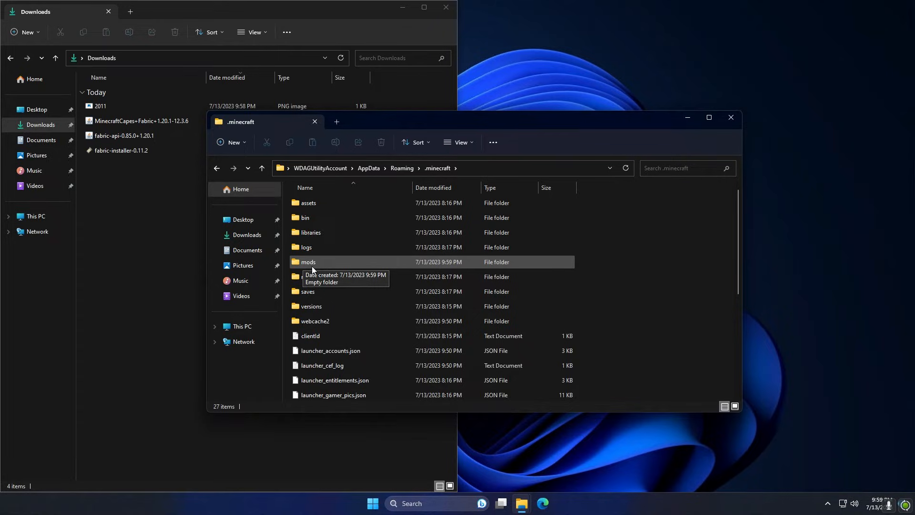
# Step: Place the MinecraftCapes and Fabric API jars in the new mods folder, then close both Explorer windows
pyautogui.doubleClick(308, 262)
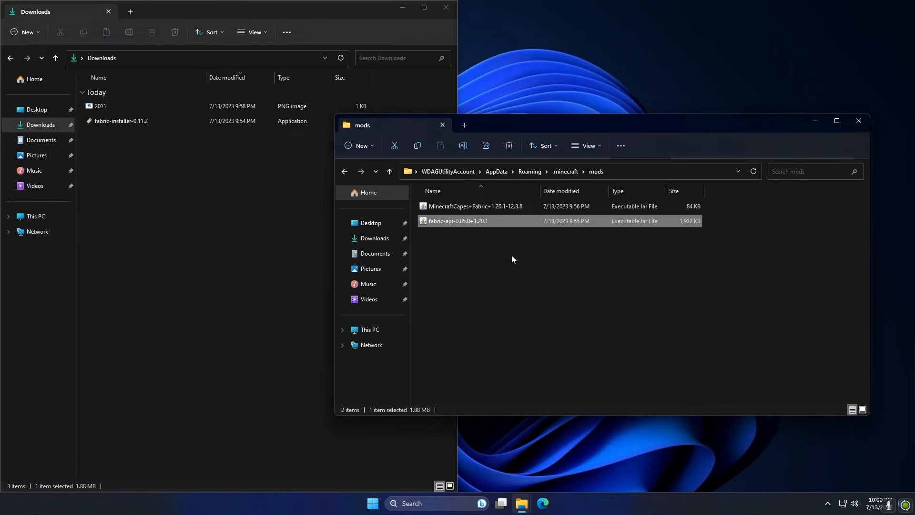
pyautogui.click(513, 260)
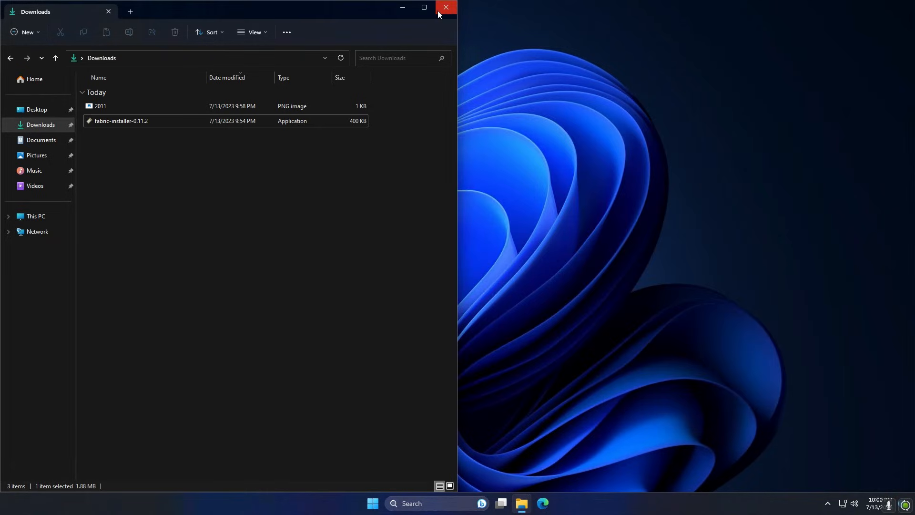
pyautogui.click(444, 7)
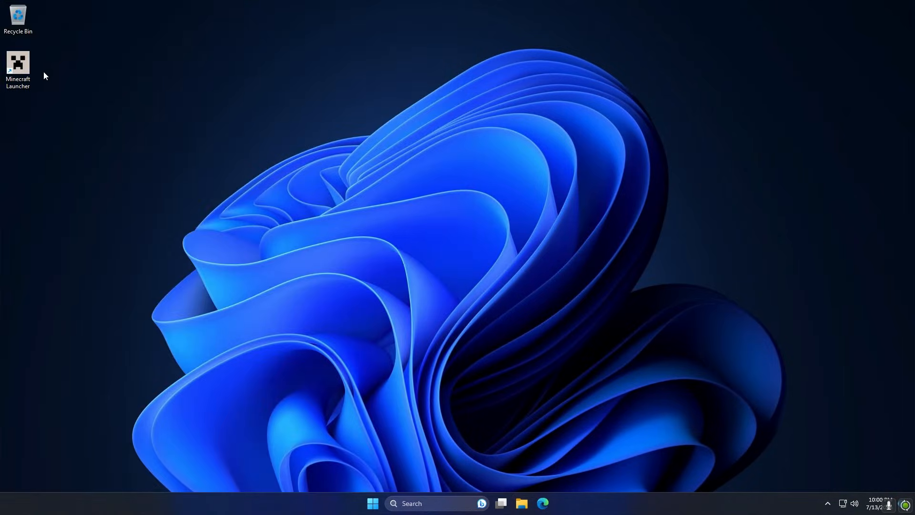
# Step: Launch the fabric-loader-1.20.1 profile, accepting the modified-installation risks warning
pyautogui.doubleClick(18, 61)
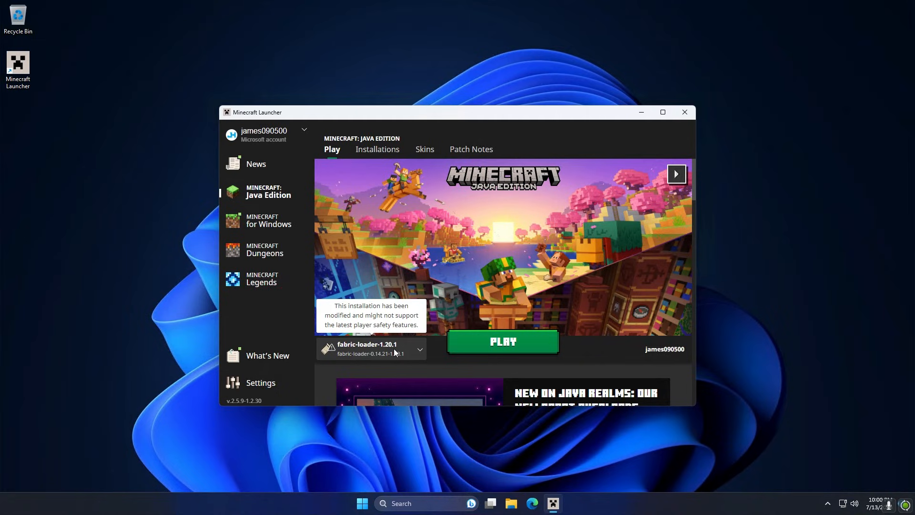
pyautogui.moveTo(391, 359)
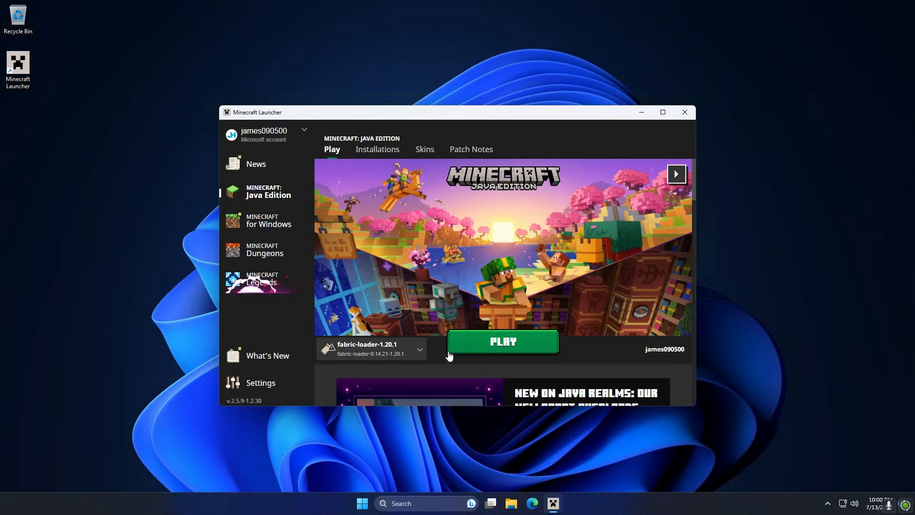
pyautogui.click(504, 341)
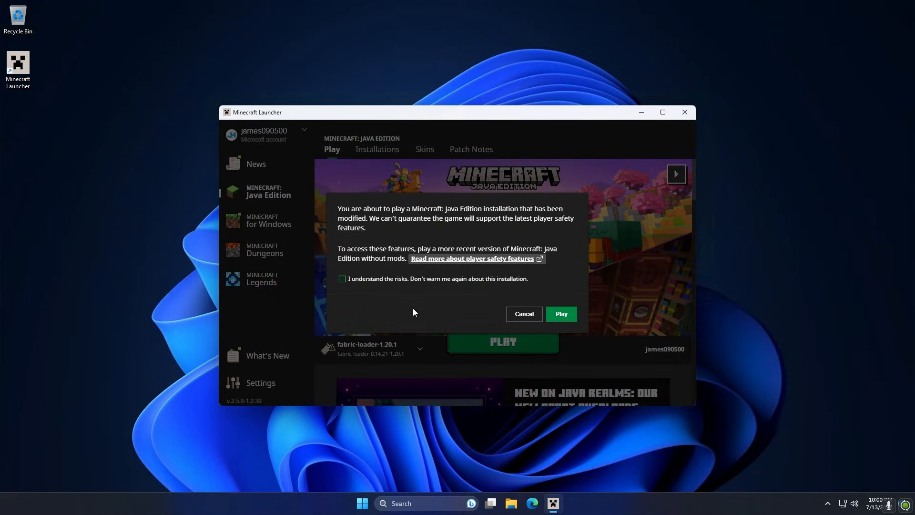
pyautogui.moveTo(410, 288)
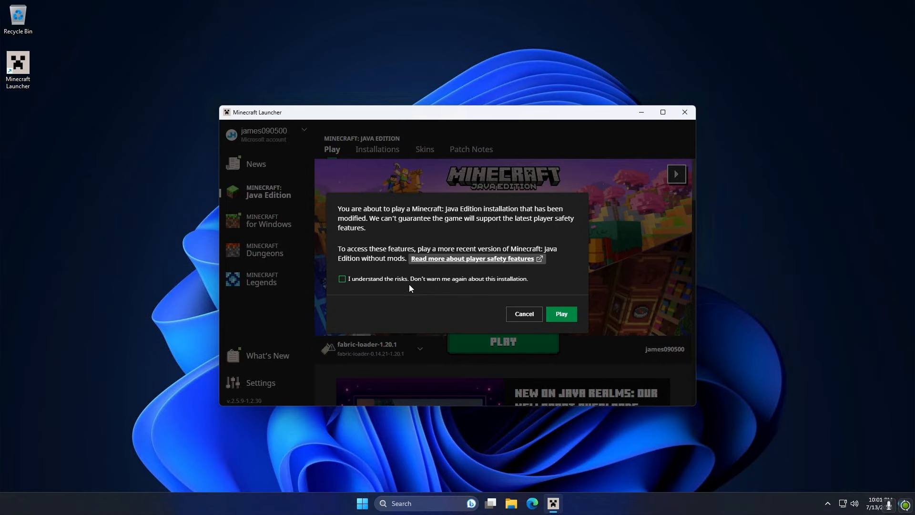
pyautogui.click(342, 278)
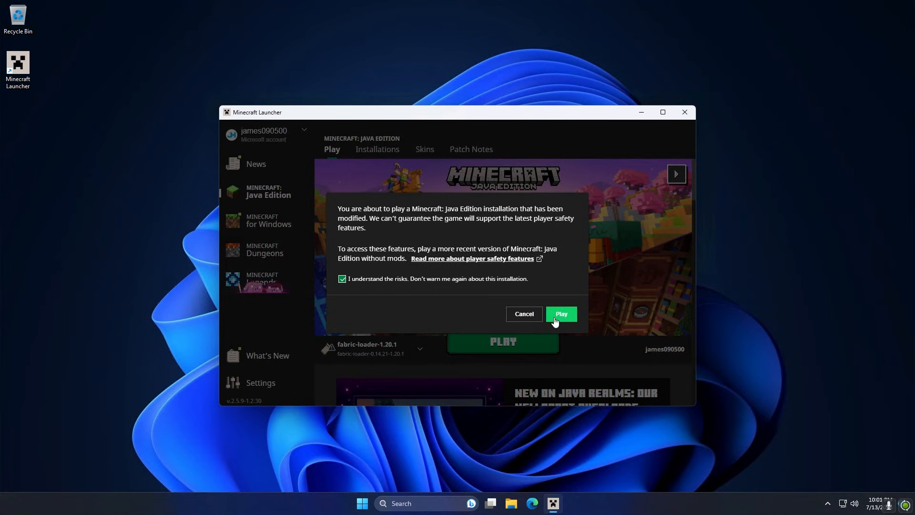
pyautogui.click(562, 313)
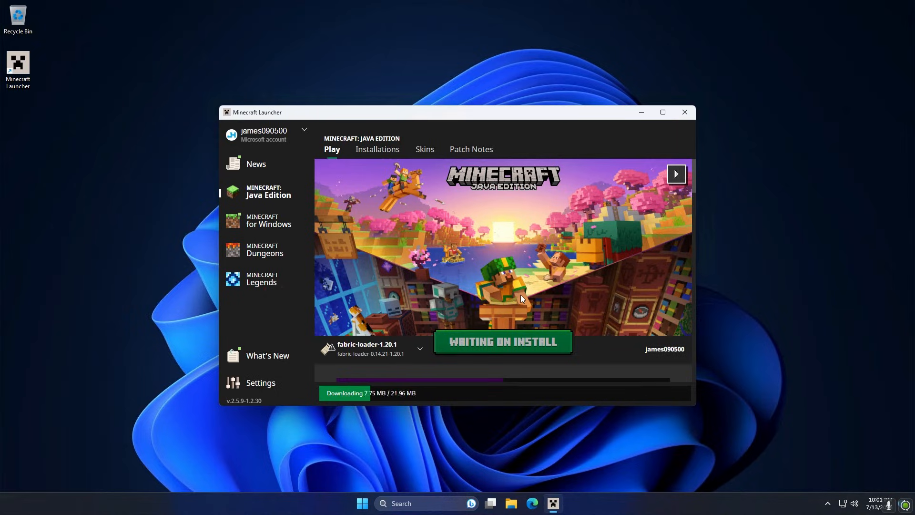
pyautogui.click(684, 112)
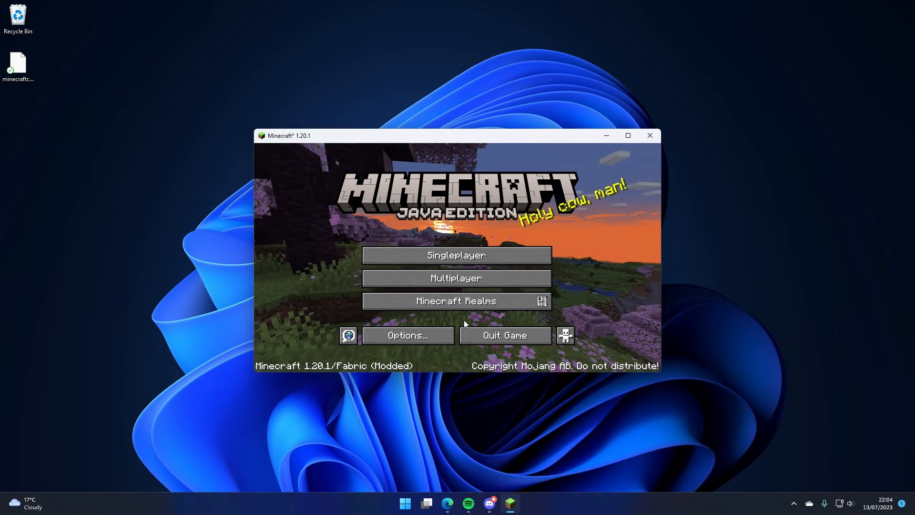
# Step: Load the 'New World' singleplayer save and open the MinecraftCapes website in Edge
pyautogui.click(457, 255)
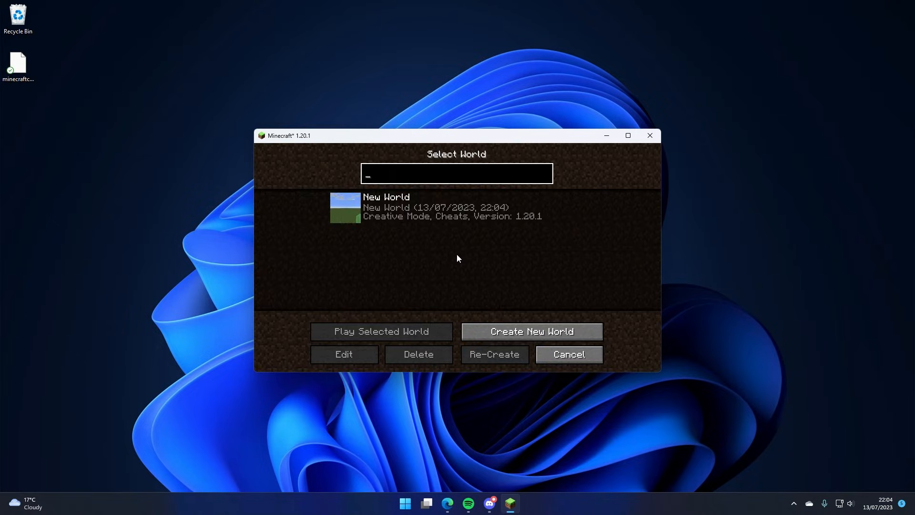
pyautogui.click(381, 331)
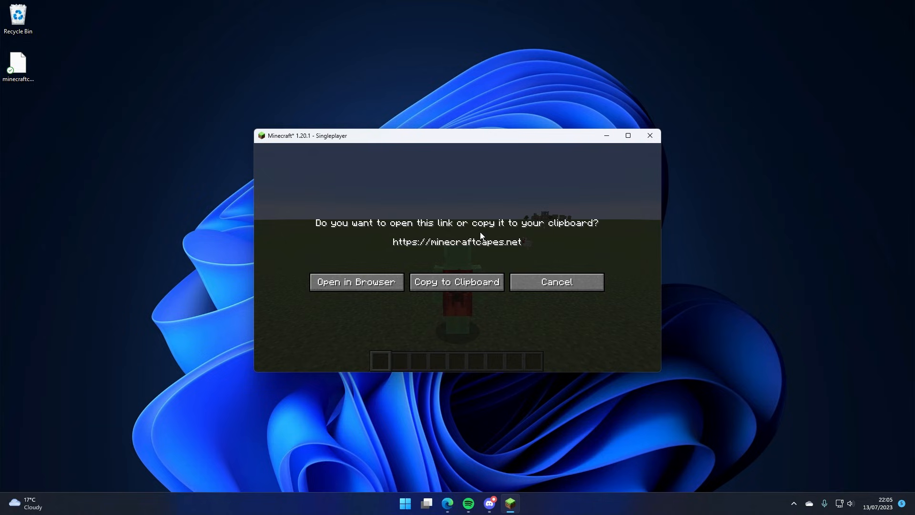
pyautogui.click(556, 282)
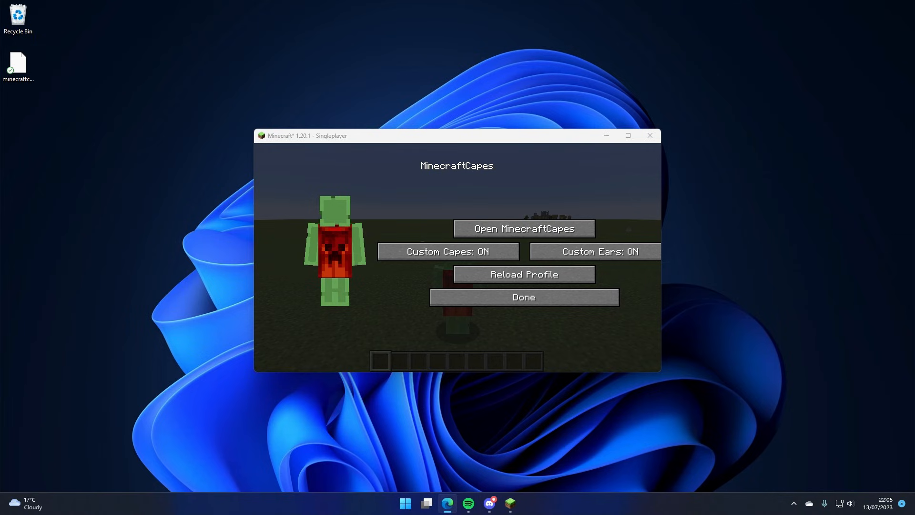
pyautogui.click(525, 228)
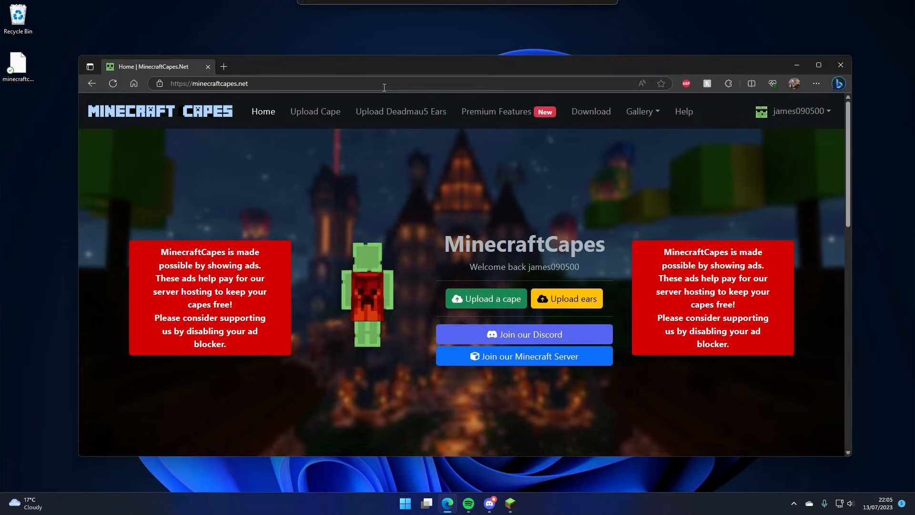
# Step: Upload OldMojang.png as the MinecraftCapes cape, then switch back to Minecraft
pyautogui.click(315, 111)
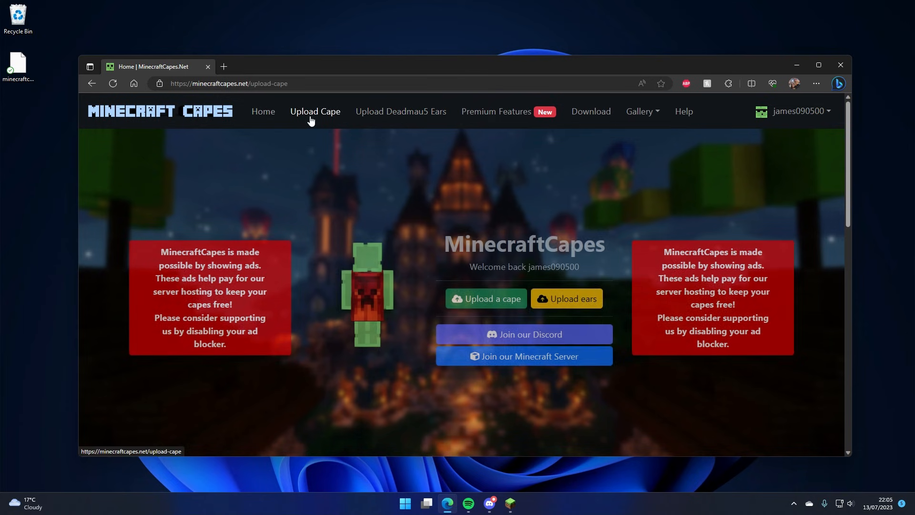
pyautogui.click(315, 111)
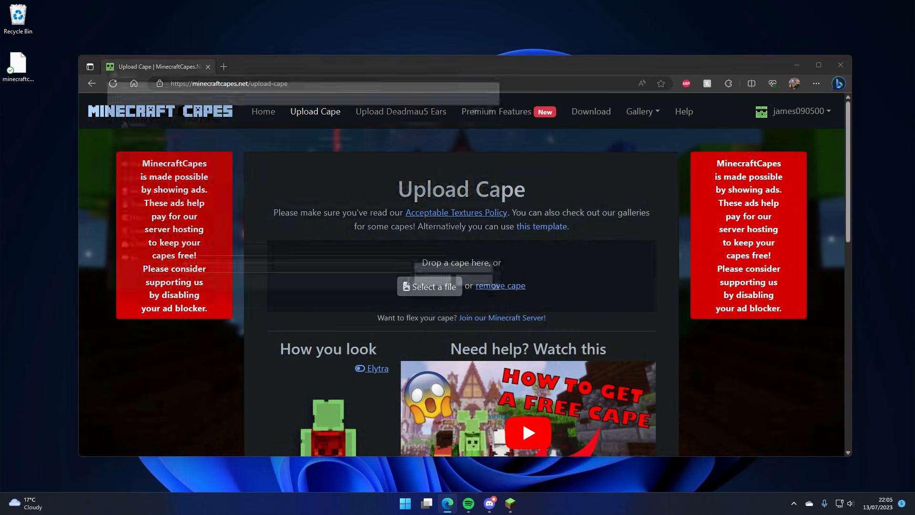
pyautogui.click(429, 286)
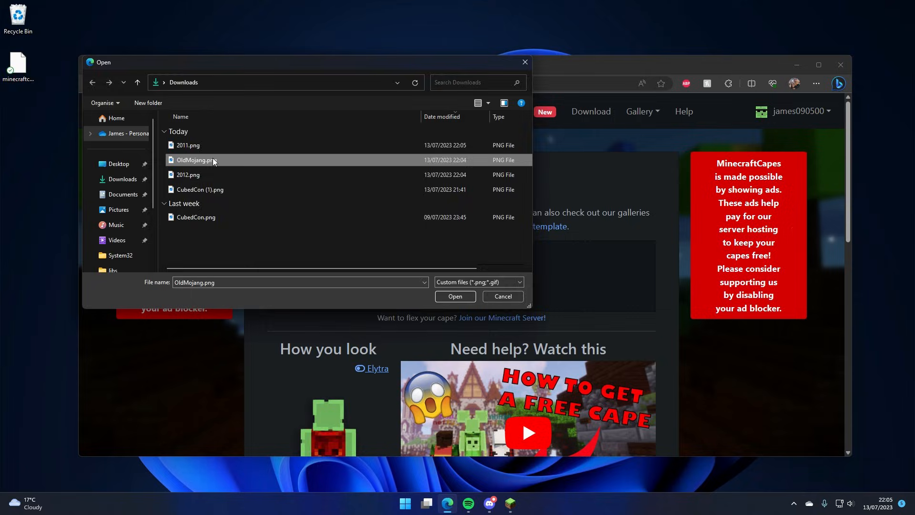
pyautogui.click(455, 296)
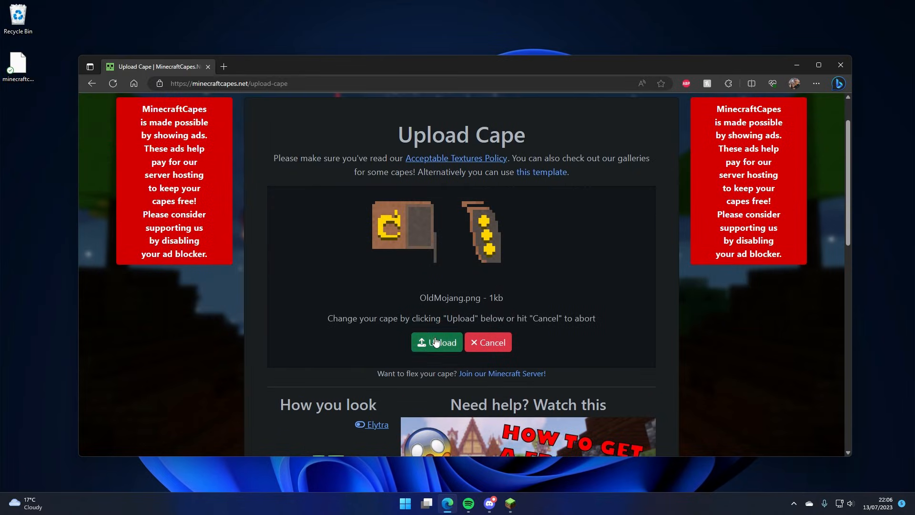
pyautogui.click(436, 342)
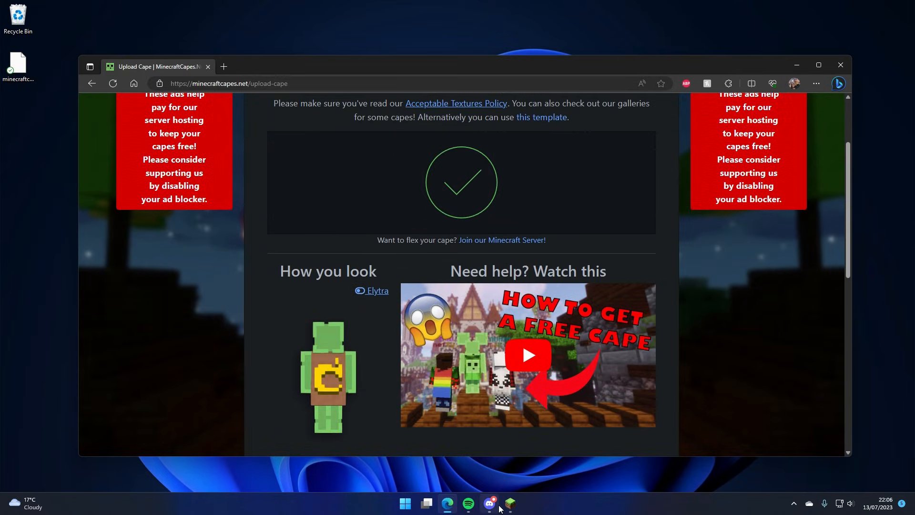
pyautogui.click(510, 503)
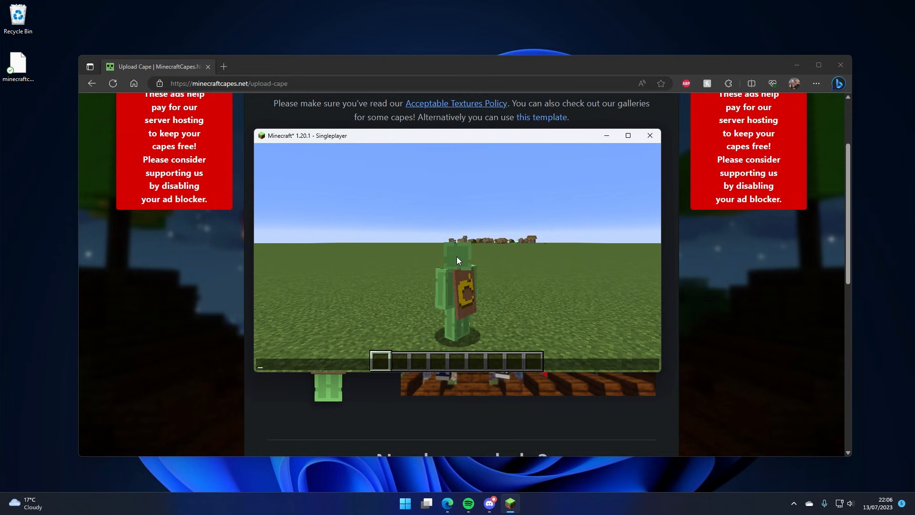
pyautogui.moveTo(451, 264)
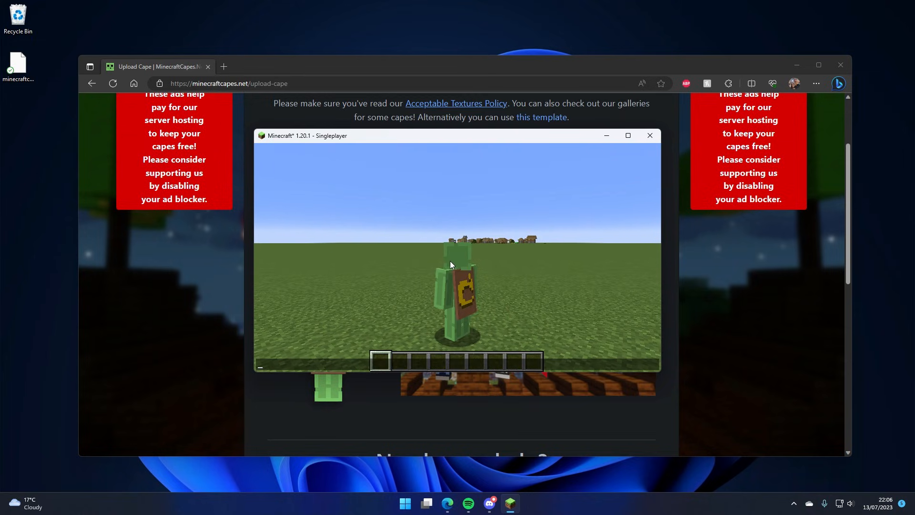